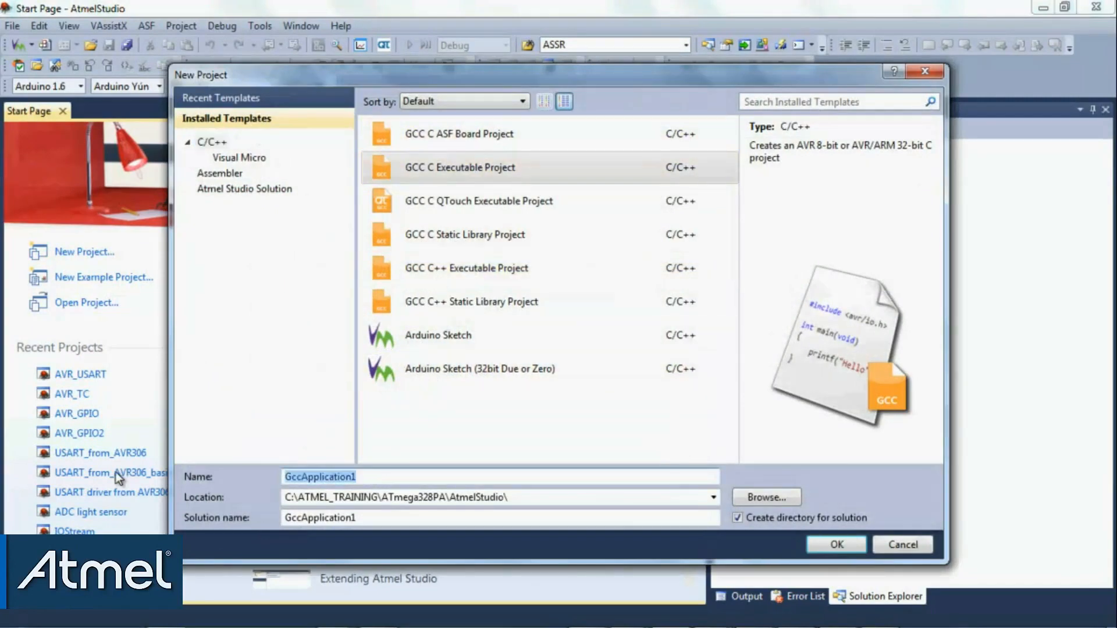
Create the AVR_USART GCC C executable project and select ATmega328P as its device
{"action": "type", "text": "AVR_"}
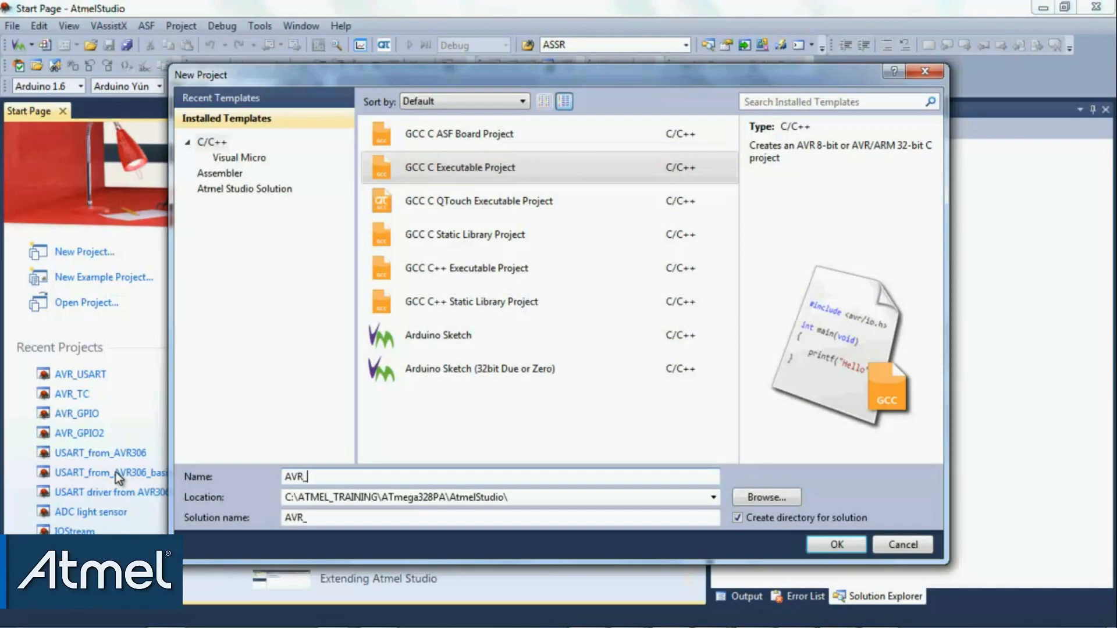
{"action": "left_click", "coordinate": [835, 545]}
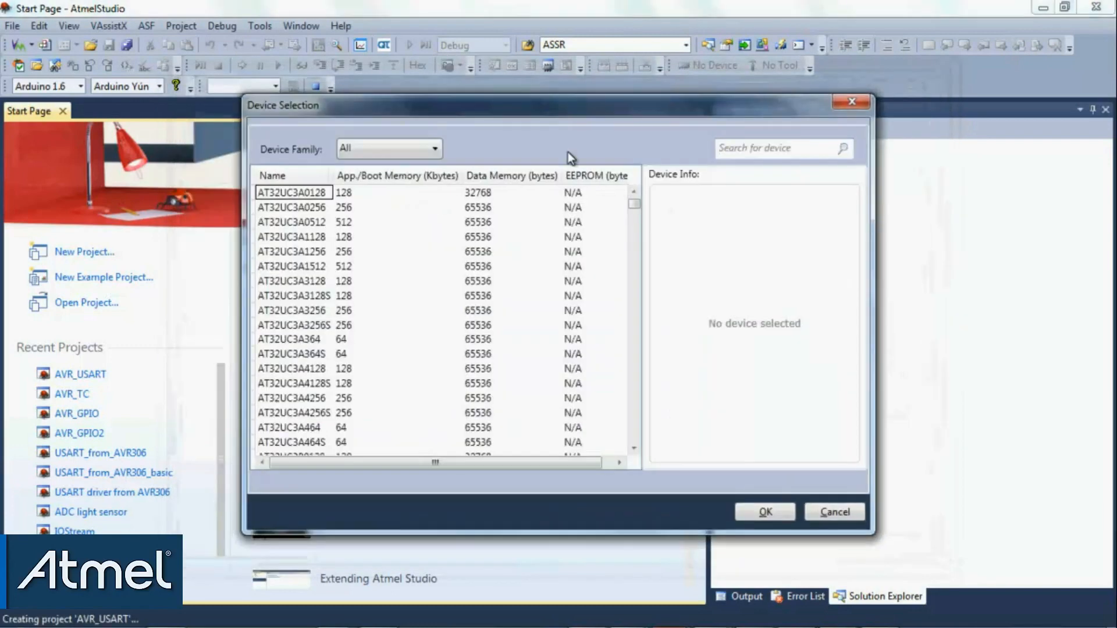
{"action": "type", "text": "ATm"}
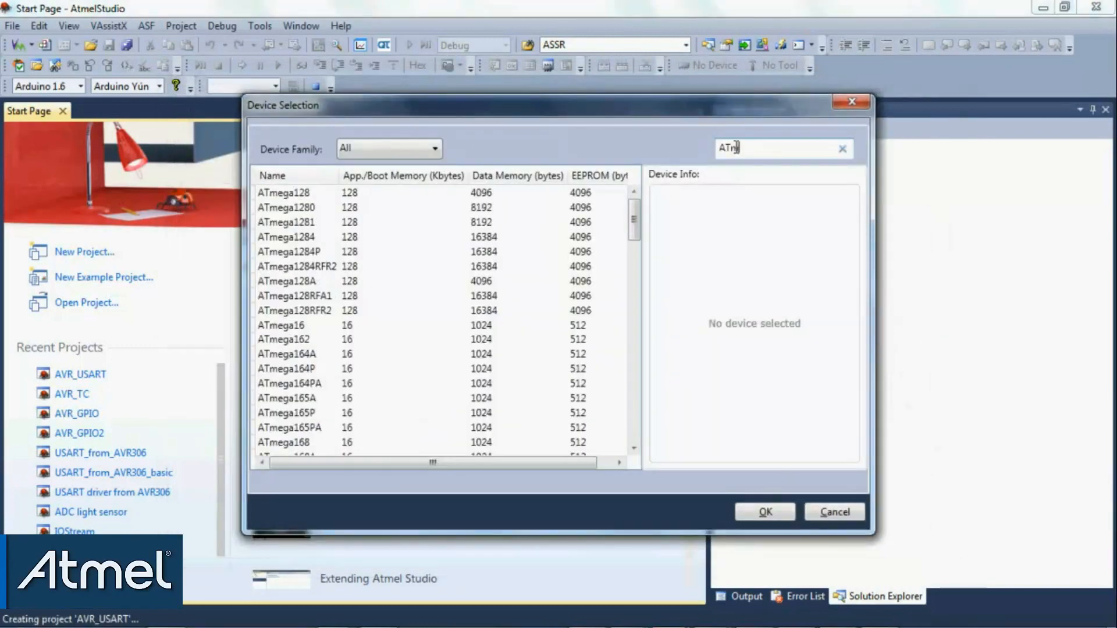
{"action": "type", "text": "ega328"}
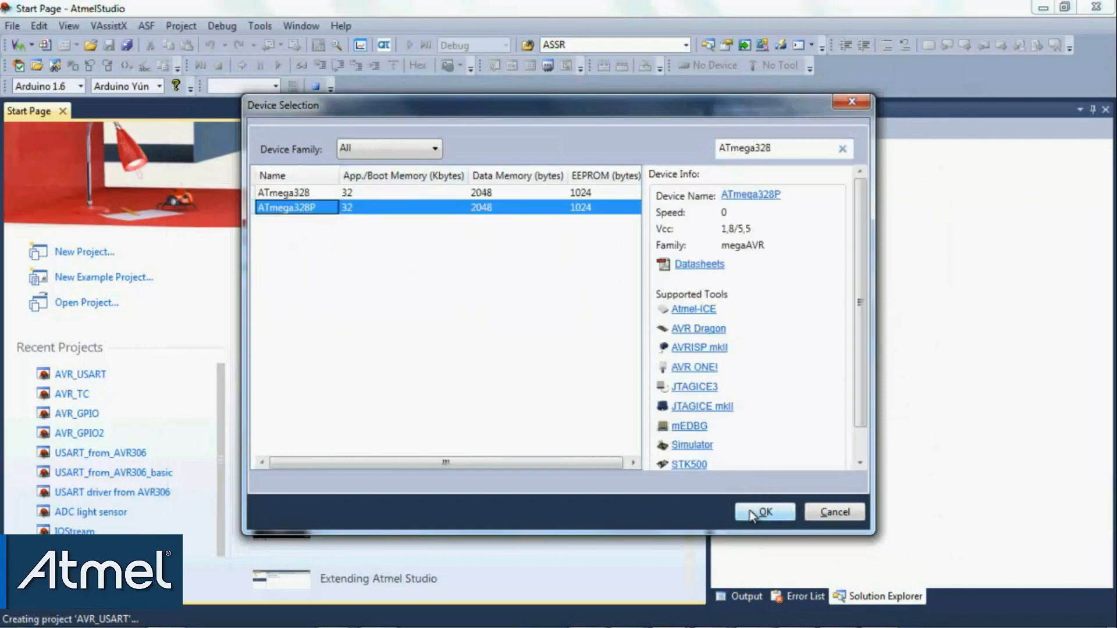
{"action": "left_click", "coordinate": [763, 512]}
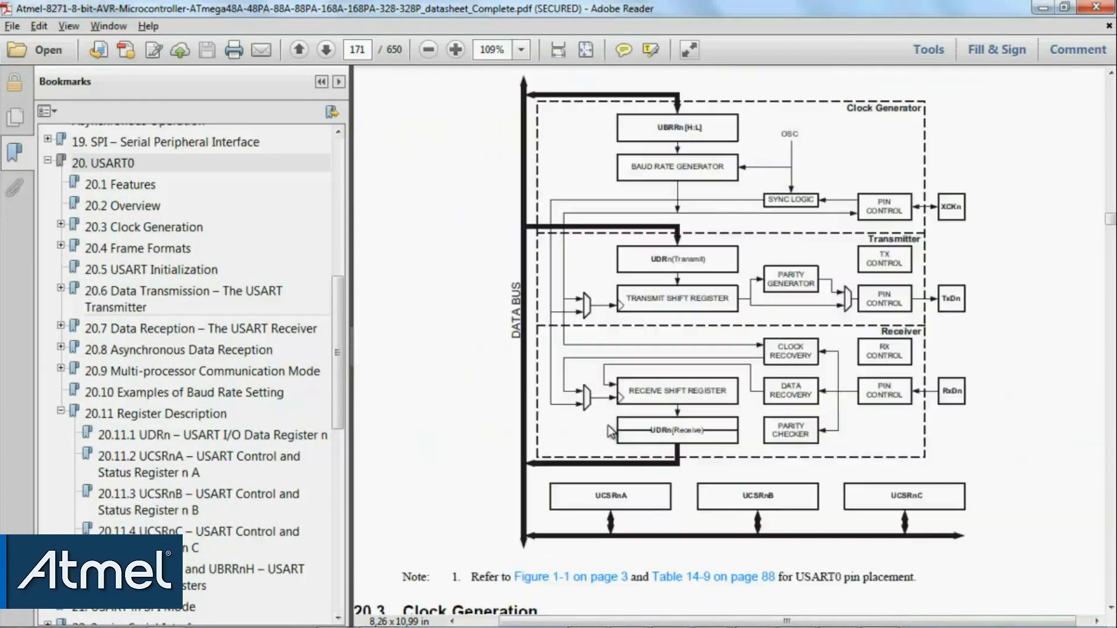
{"action": "mouse_move", "coordinate": [956, 360]}
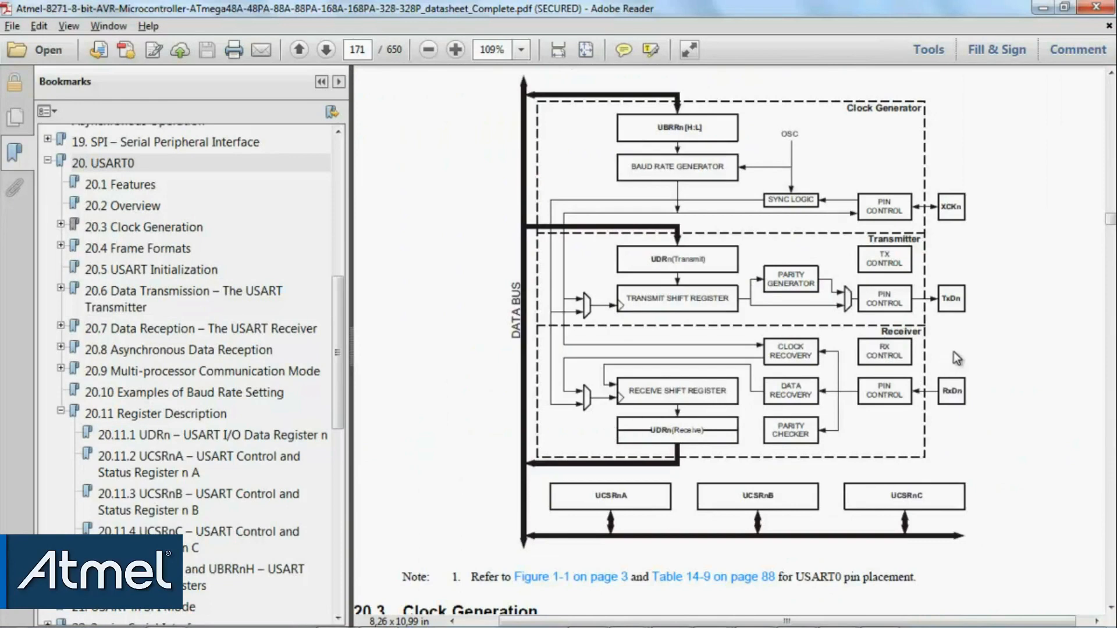
{"action": "mouse_move", "coordinate": [958, 299]}
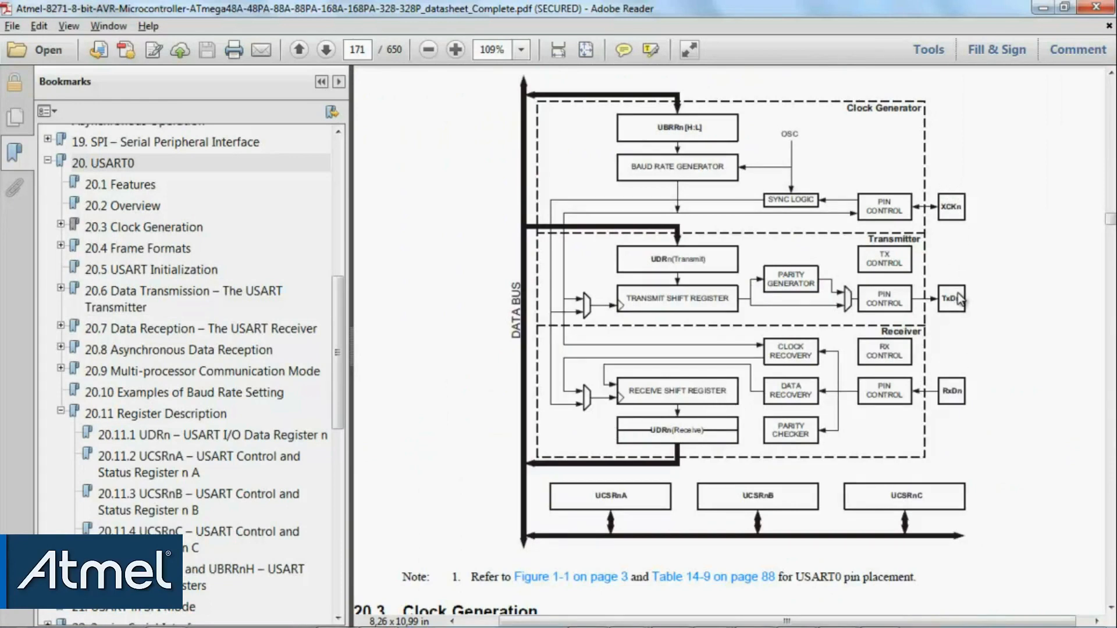
{"action": "mouse_move", "coordinate": [1007, 392]}
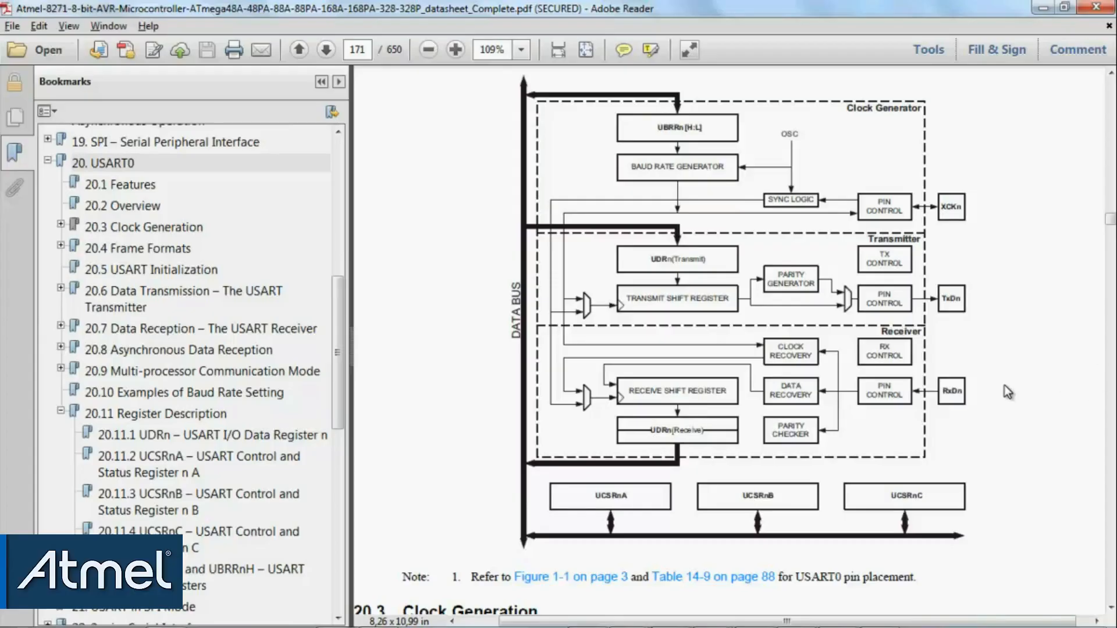
{"action": "mouse_move", "coordinate": [638, 377]}
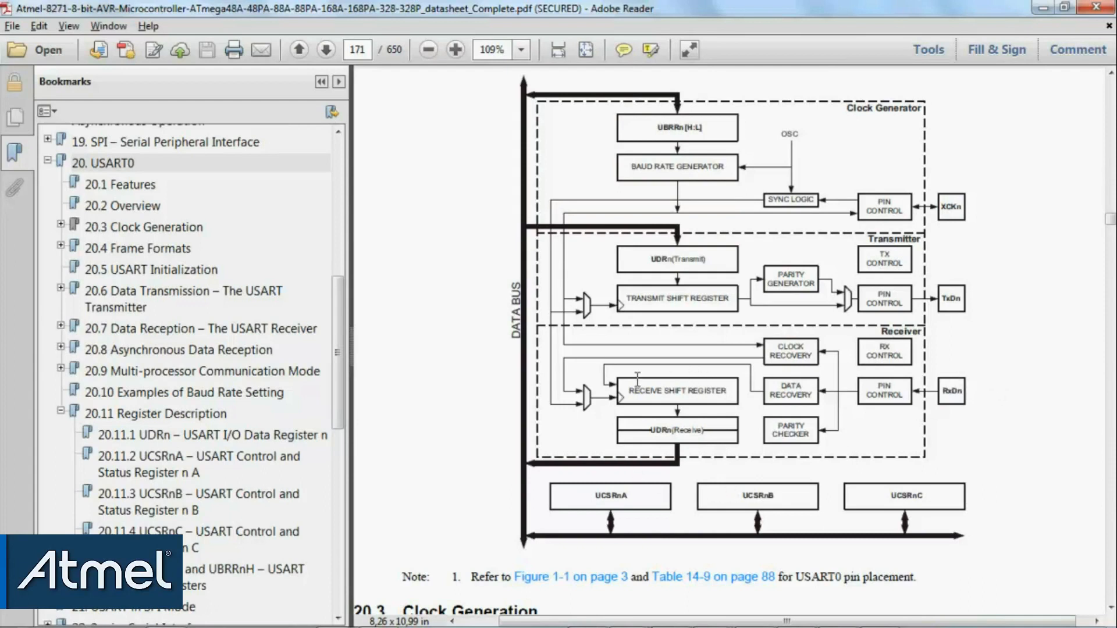
{"action": "mouse_move", "coordinate": [756, 428]}
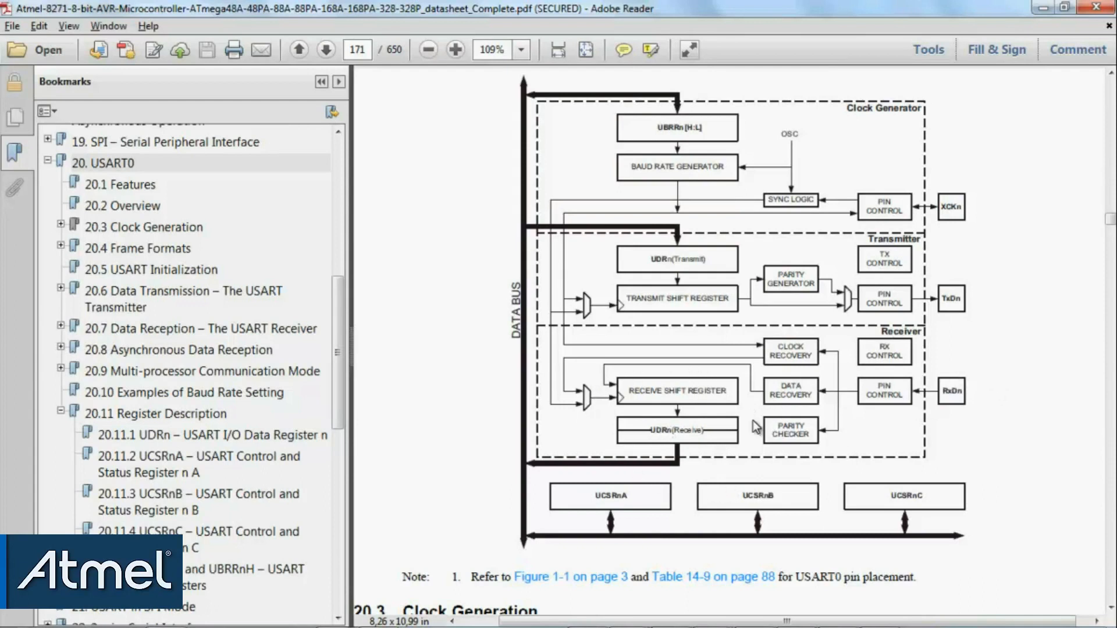
{"action": "mouse_move", "coordinate": [906, 372]}
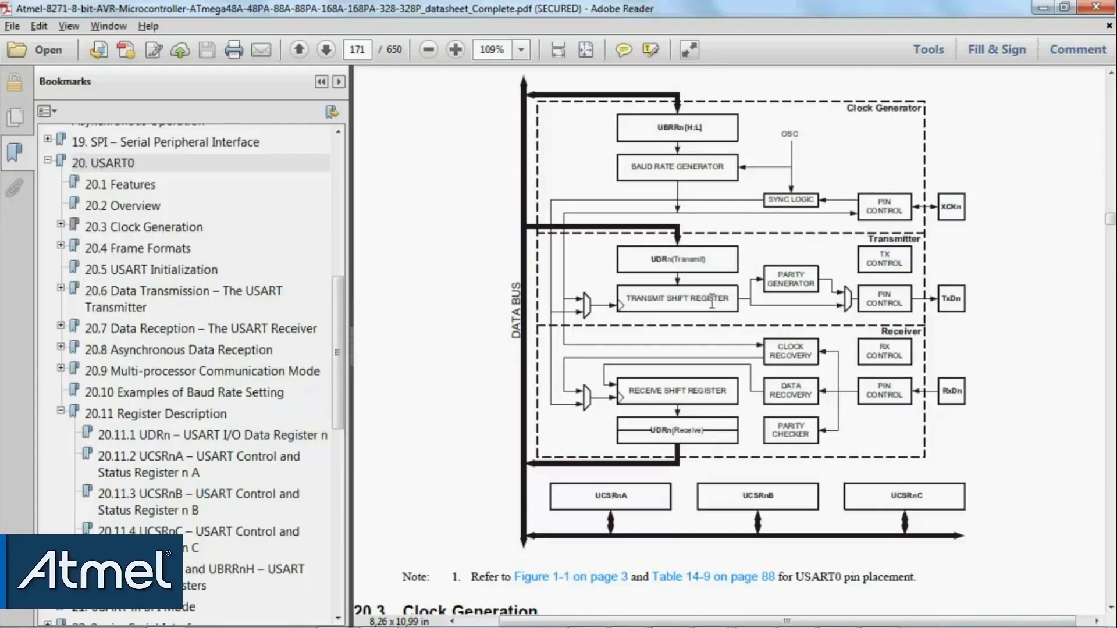
{"action": "mouse_move", "coordinate": [626, 398]}
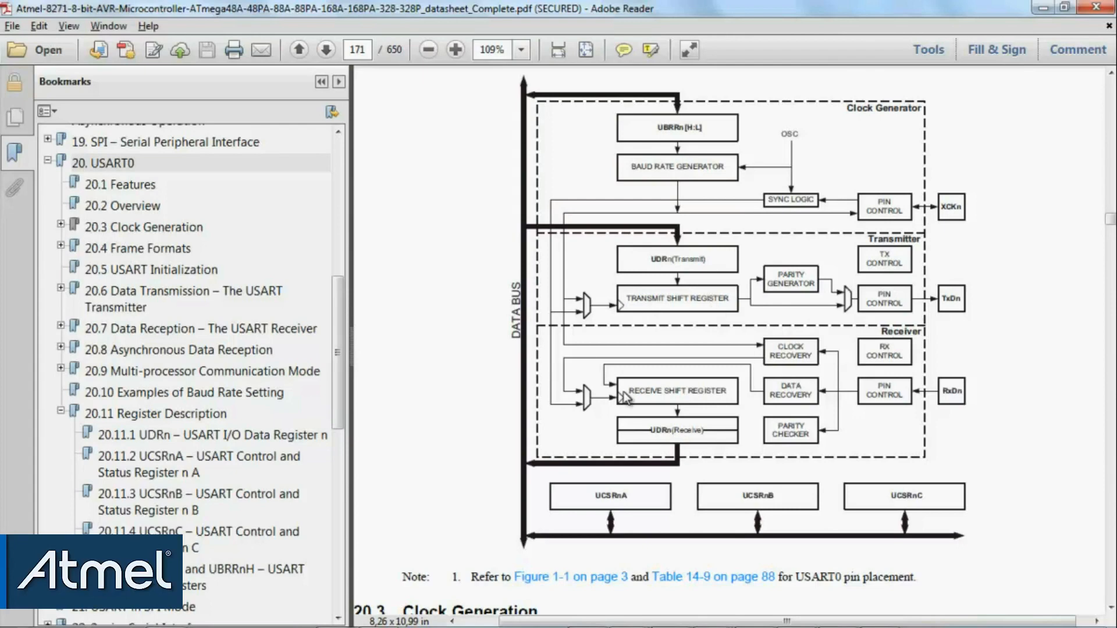
Locate the USART initialization C example and copy its three #define lines
{"action": "left_click", "coordinate": [326, 49]}
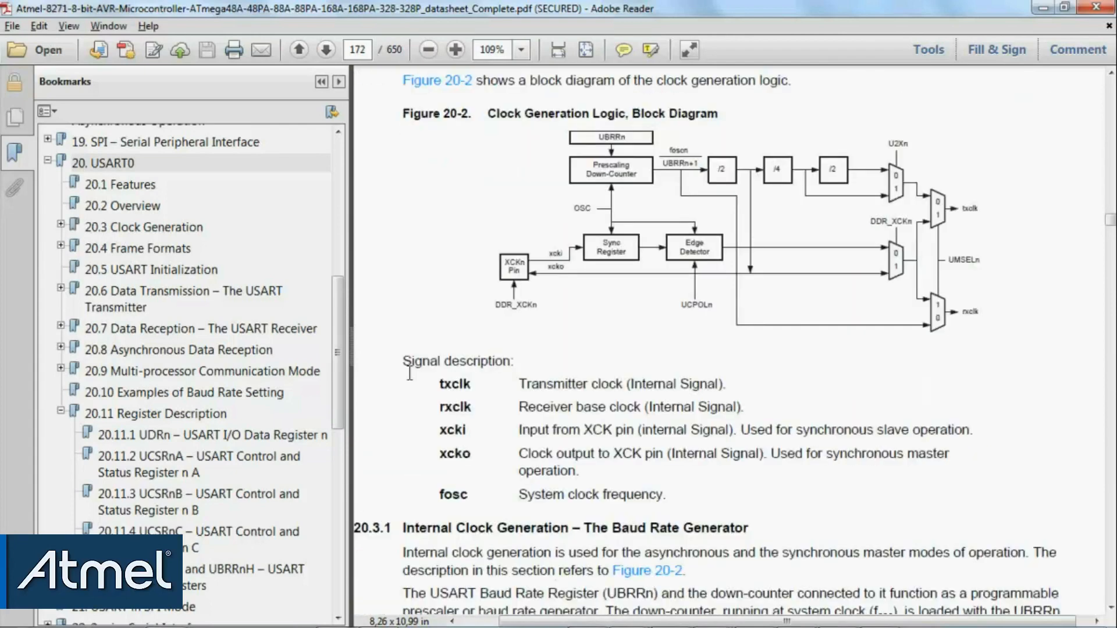
{"action": "left_click", "coordinate": [326, 49]}
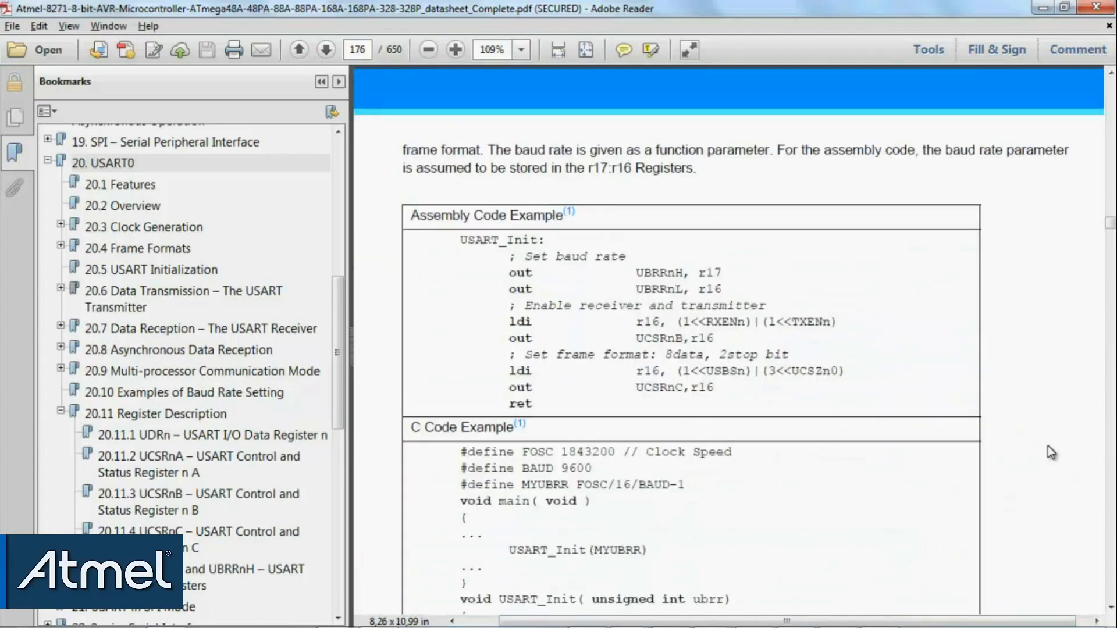
{"action": "scroll", "scroll_direction": "down", "scroll_amount": 3}
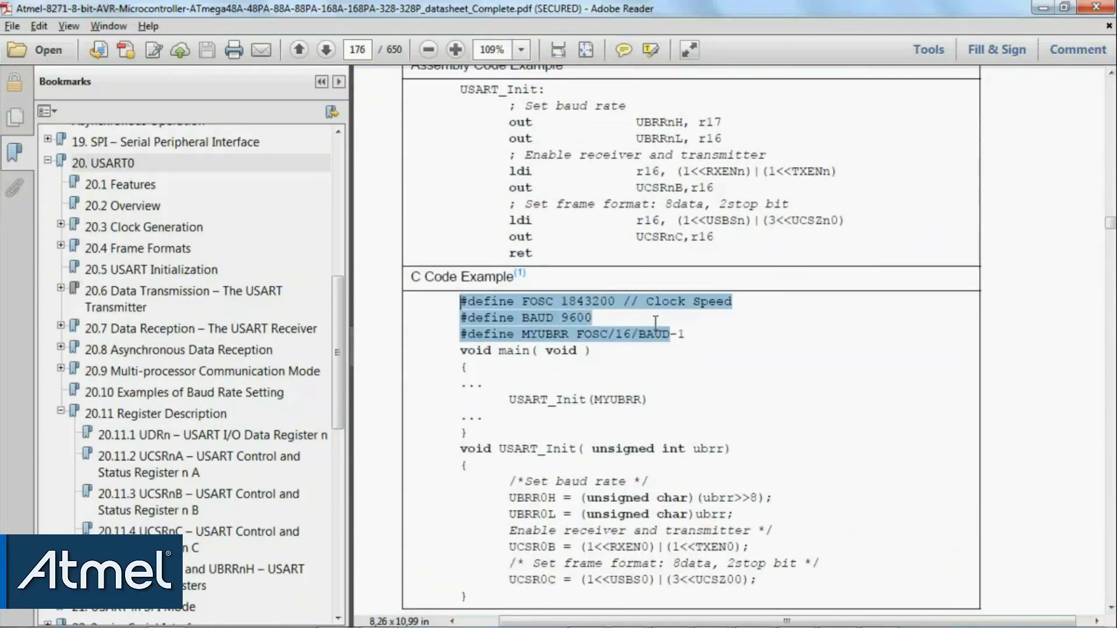
{"action": "right_click", "coordinate": [656, 321]}
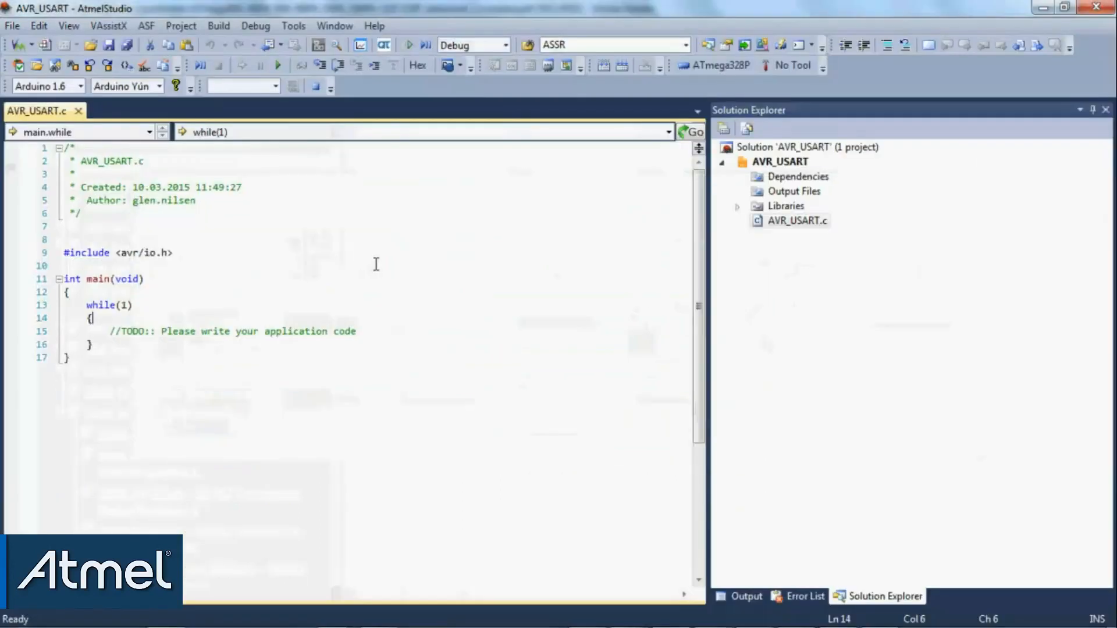
Paste the defines above #include and change FOSC to 16000000
{"action": "type", "text": "#define FOSC 1843200 // Clock Speed"}
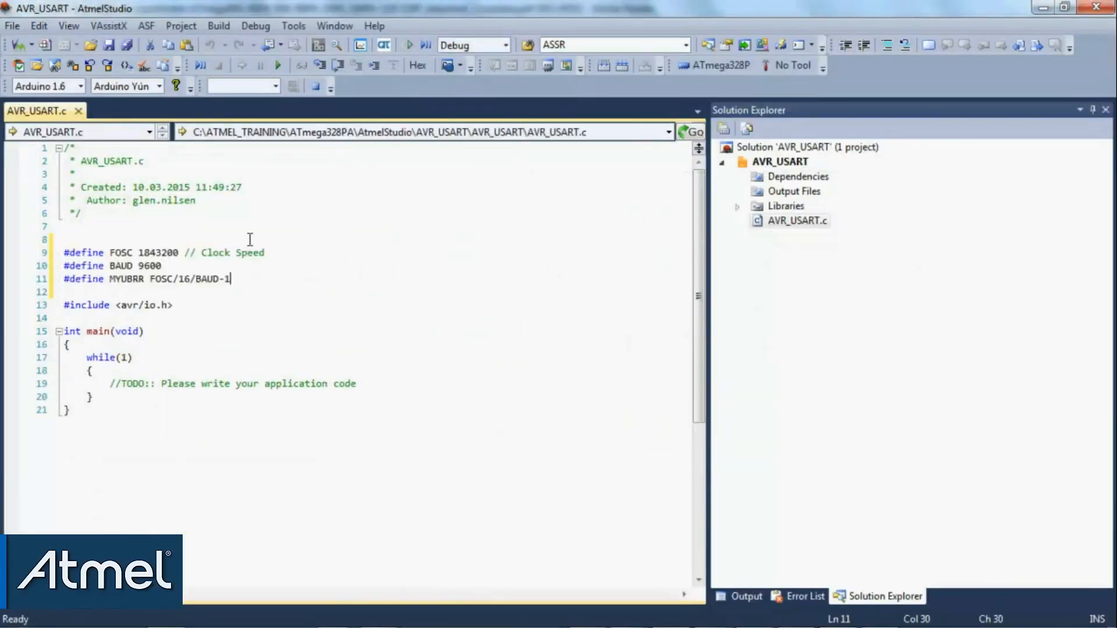
{"action": "type", "text": "16000000"}
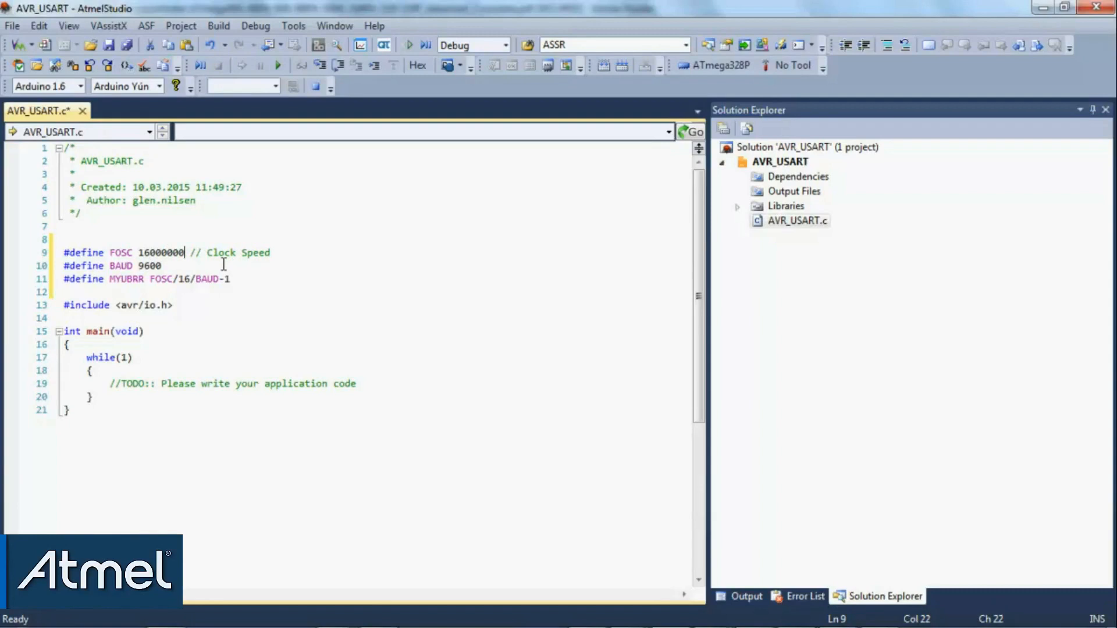
{"action": "left_click", "coordinate": [141, 278]}
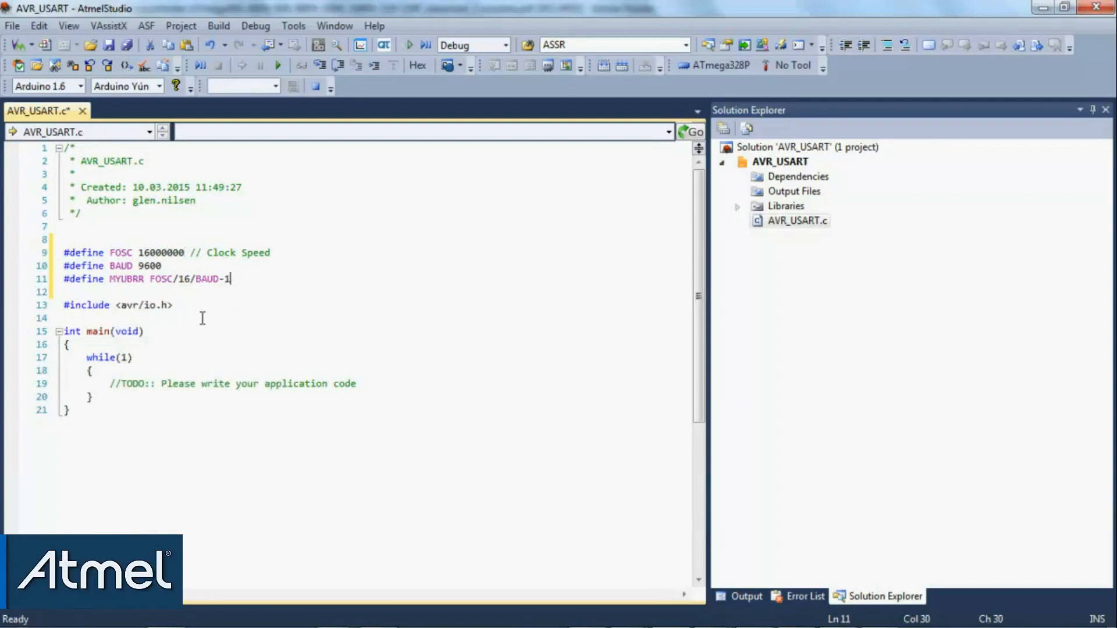
{"action": "key", "text": "Enter"}
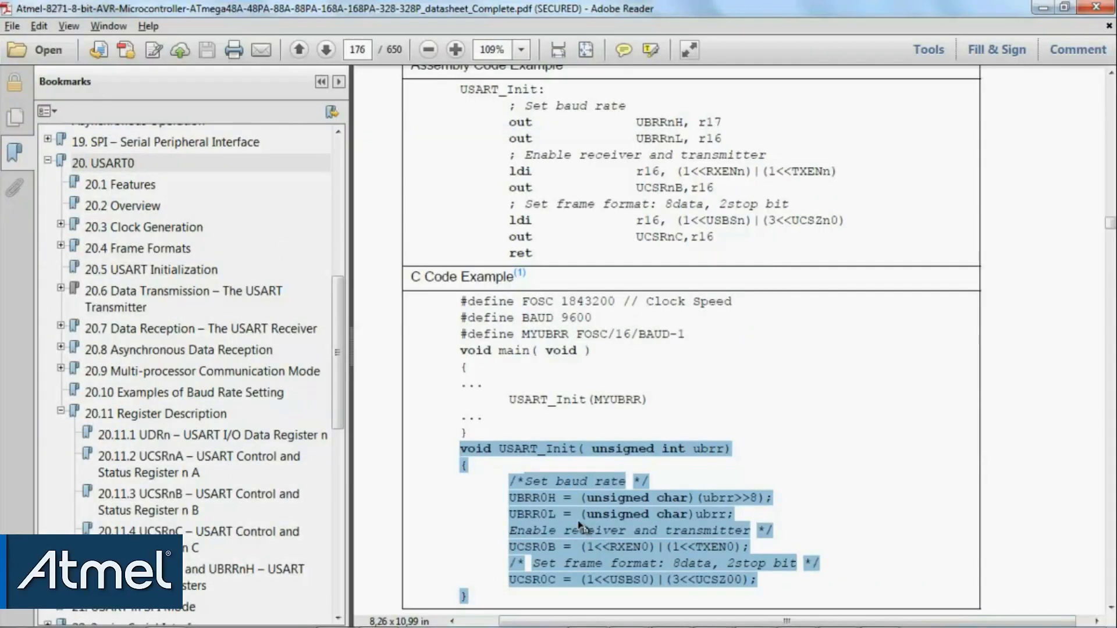
{"action": "mouse_move", "coordinate": [605, 527]}
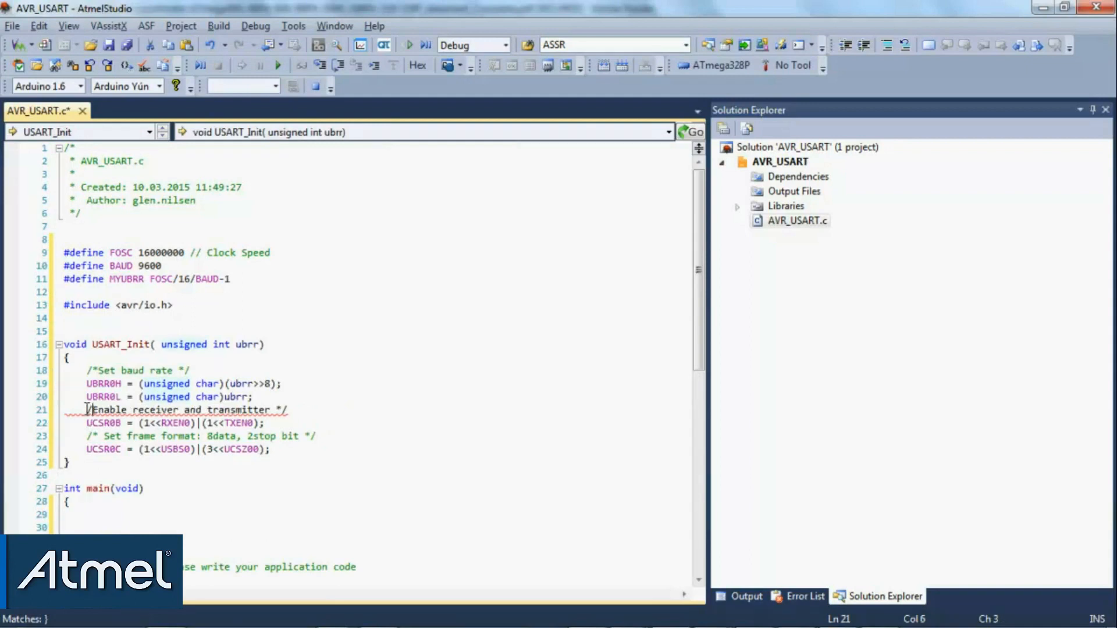
Save AVR_USART.c with USART_Init pasted and clear main's default loop body
{"action": "key", "text": "ctrl+s"}
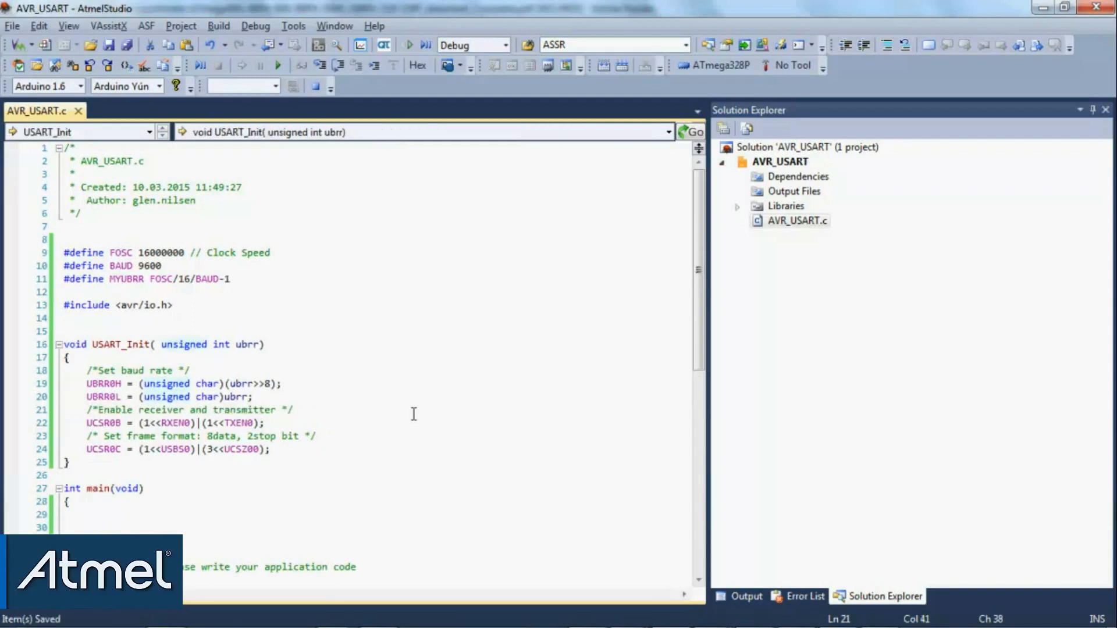
{"action": "left_click", "coordinate": [69, 501]}
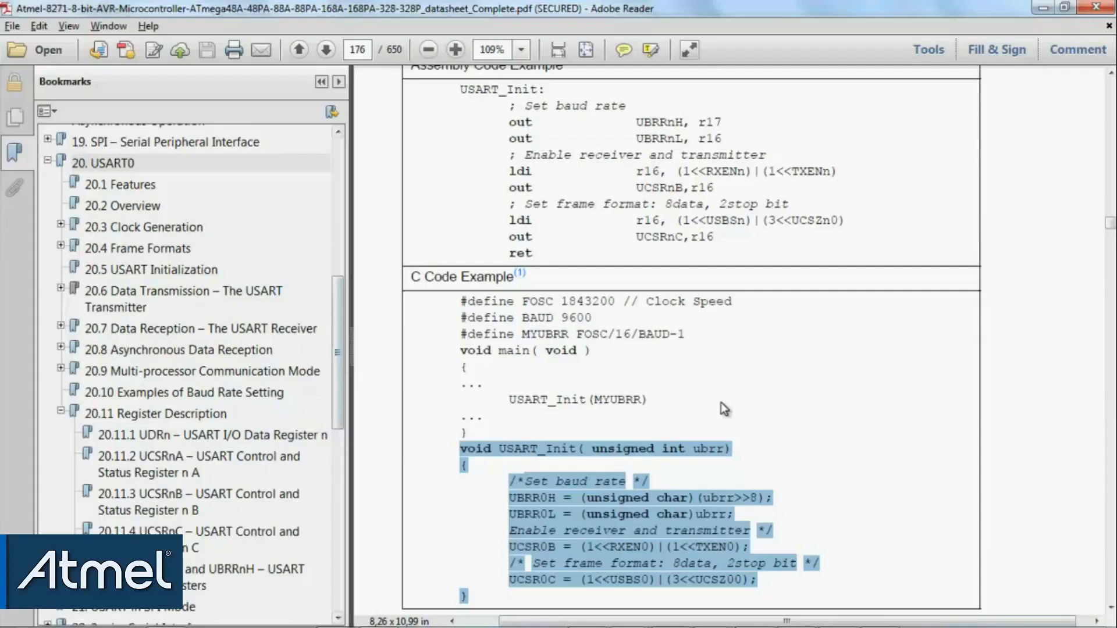
{"action": "double_click", "coordinate": [620, 399]}
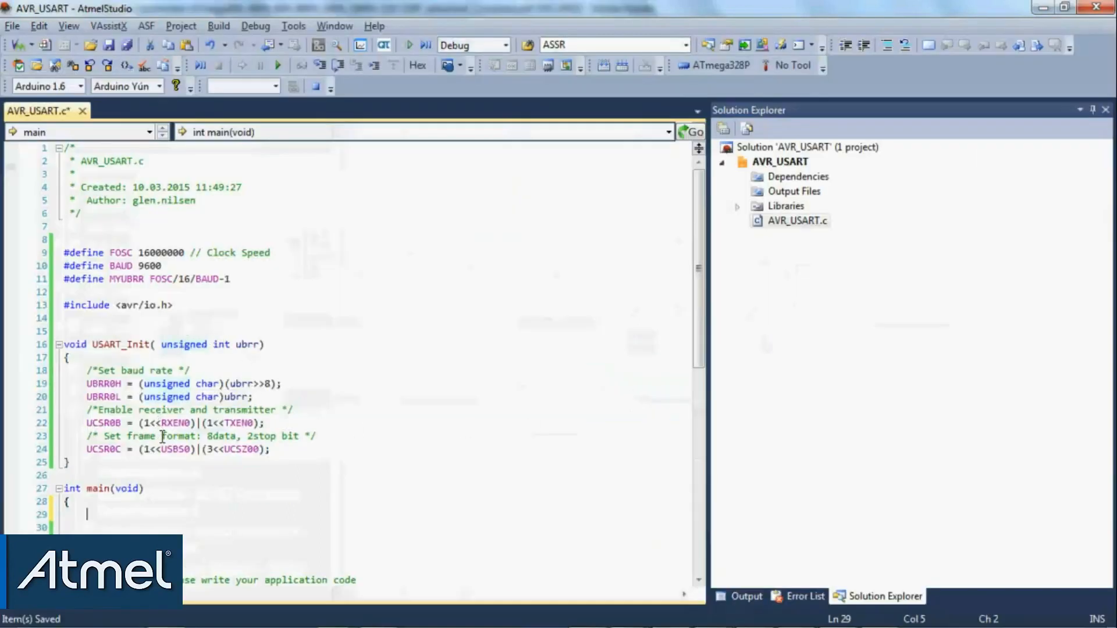
Add USART_Init(MYUBRR); at the start of main and save
{"action": "type", "text": "us"}
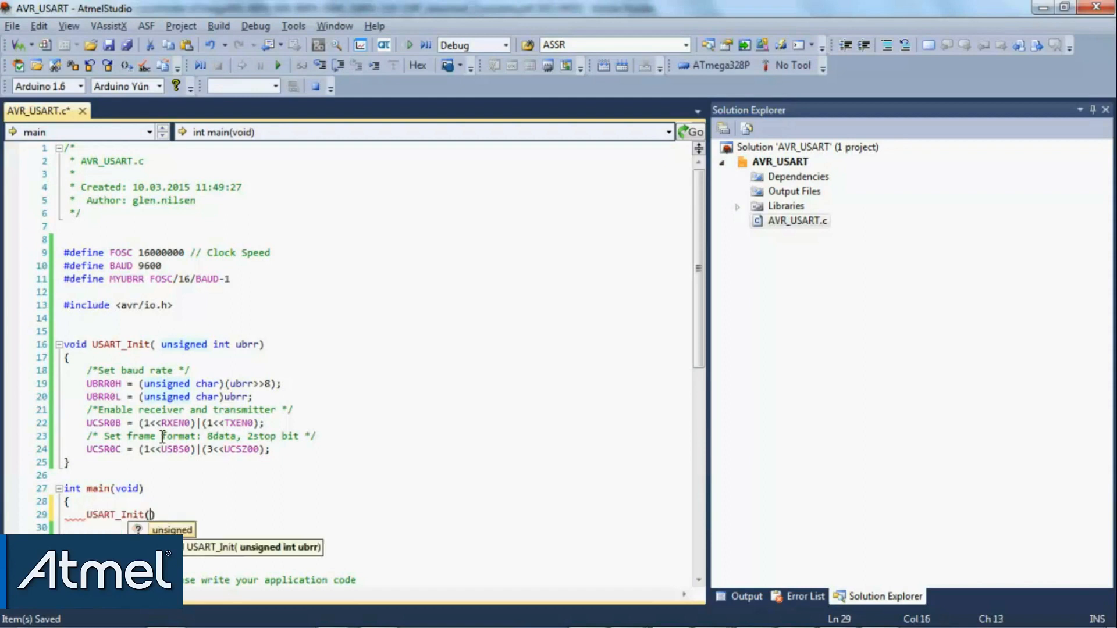
{"action": "type", "text": "MYUBRR"}
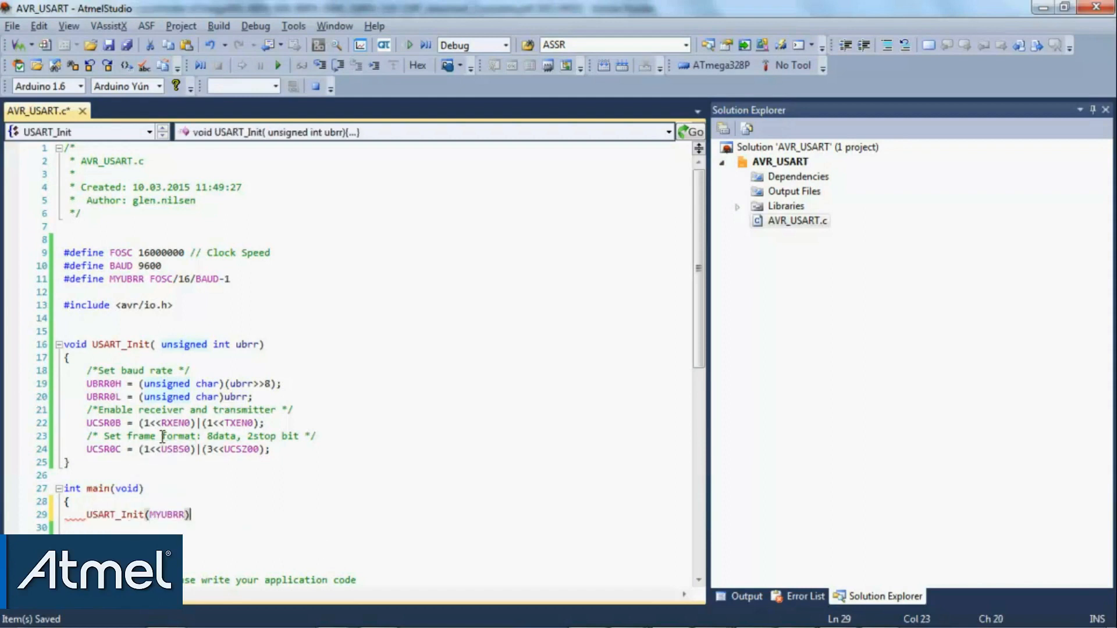
{"action": "left_click", "coordinate": [299, 453]}
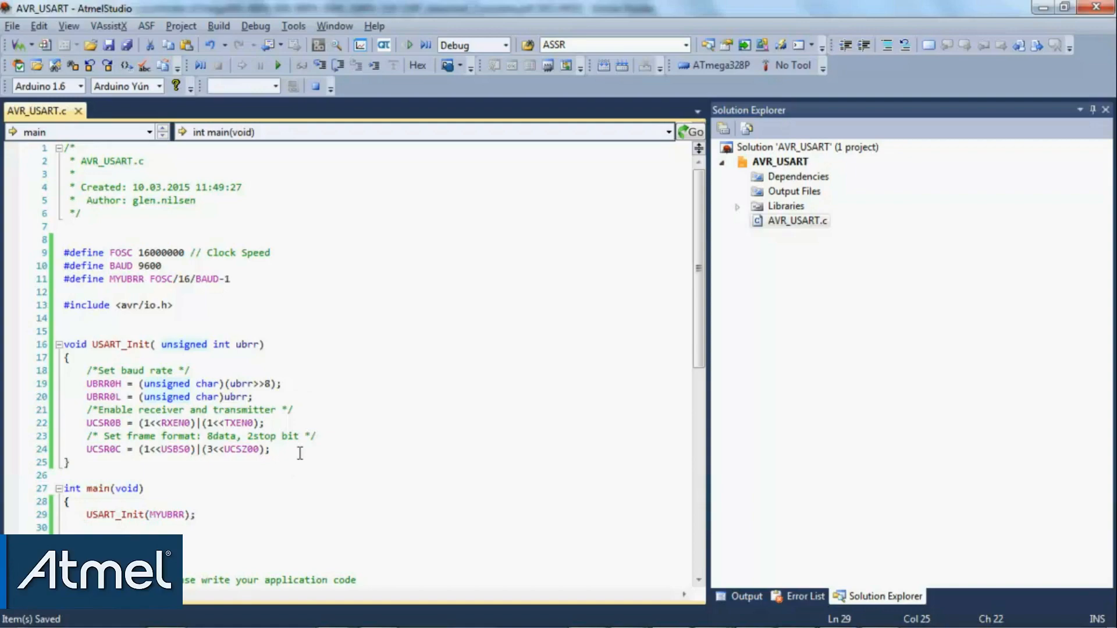
{"action": "left_click", "coordinate": [93, 422]}
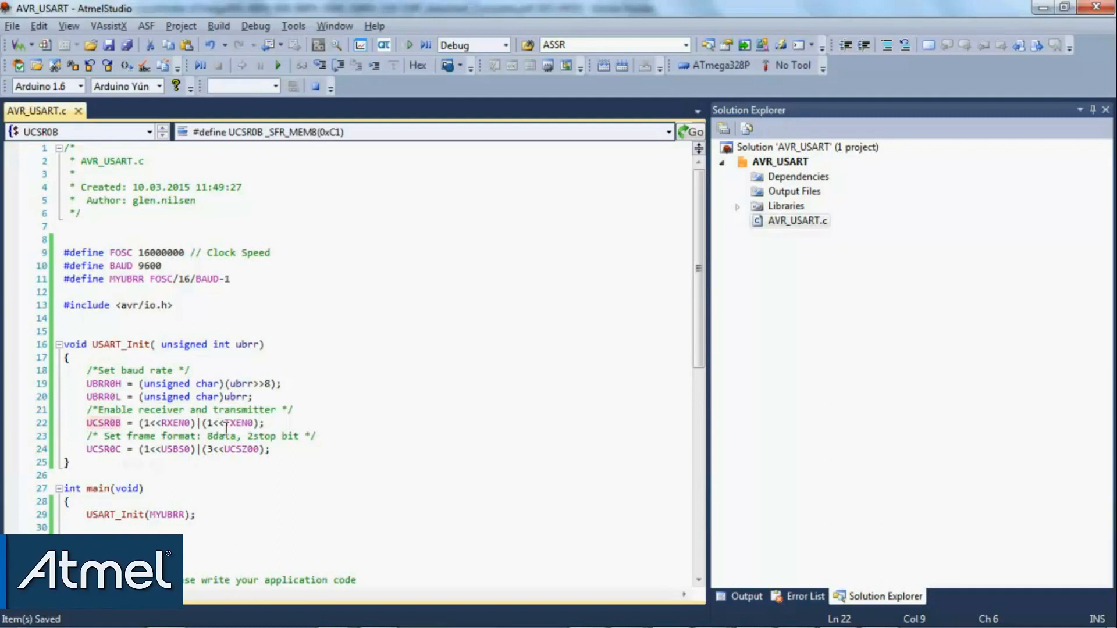
View the definitions of UCSR0B and UBRR0H in the navigation bar
{"action": "left_click", "coordinate": [100, 383]}
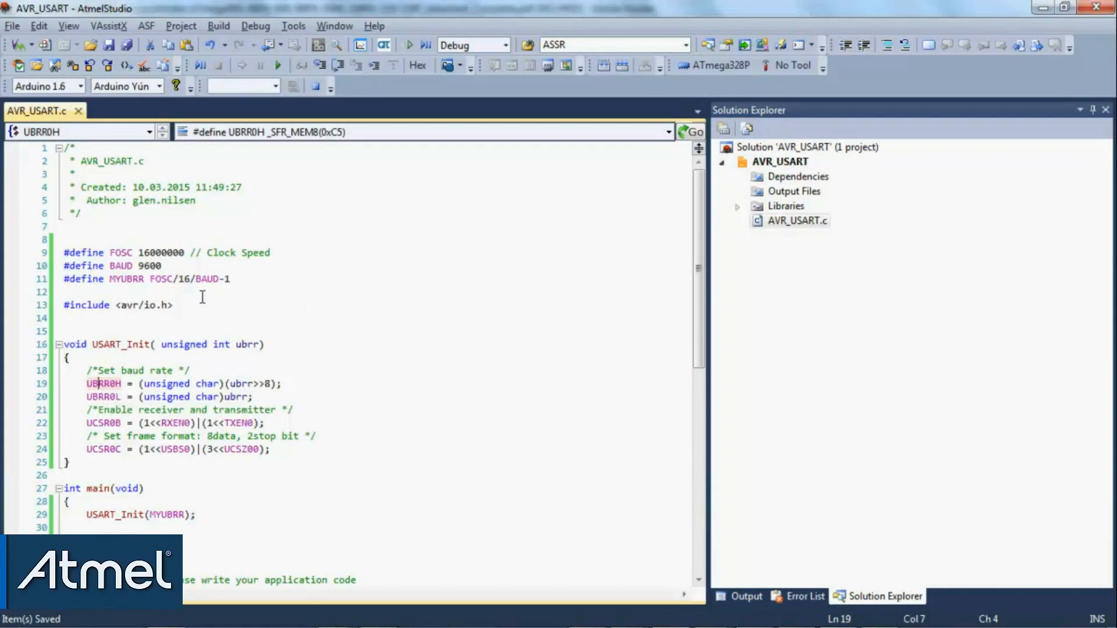
{"action": "left_click", "coordinate": [106, 422]}
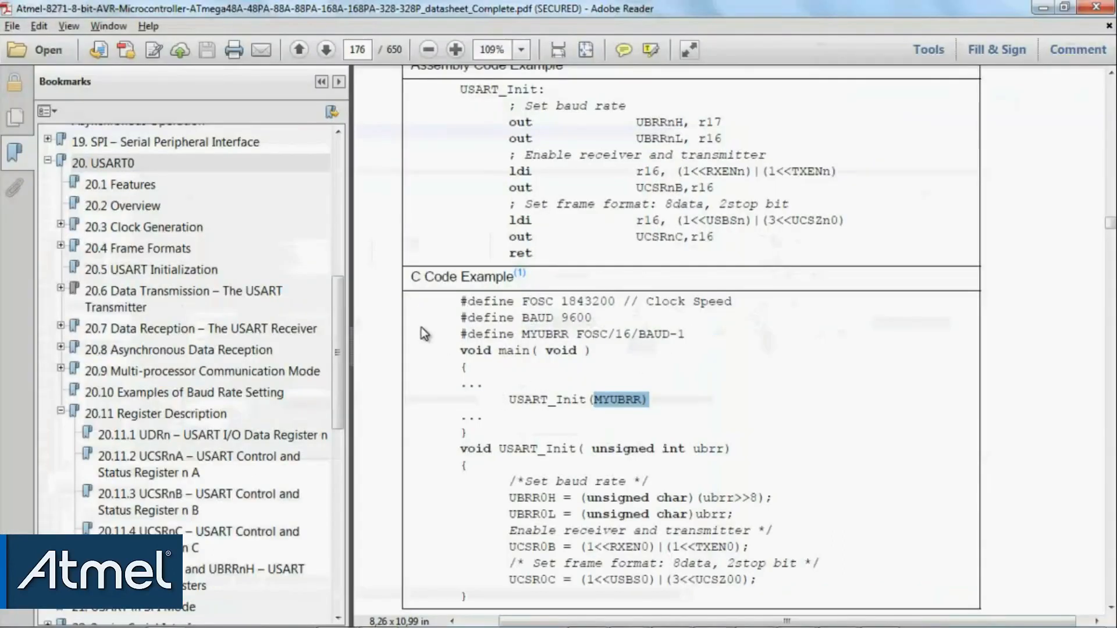
Read the UCSRnB and UCSRnC register descriptions down to the UCSZn character size table
{"action": "scroll", "scroll_direction": "down", "scroll_amount": 3}
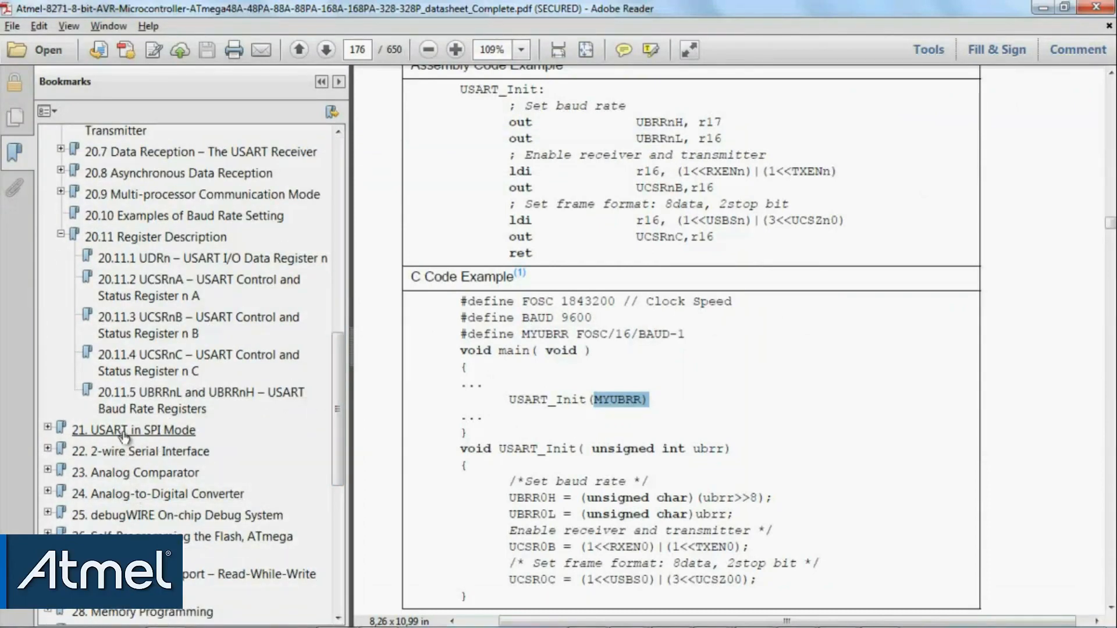
{"action": "left_click", "coordinate": [154, 236]}
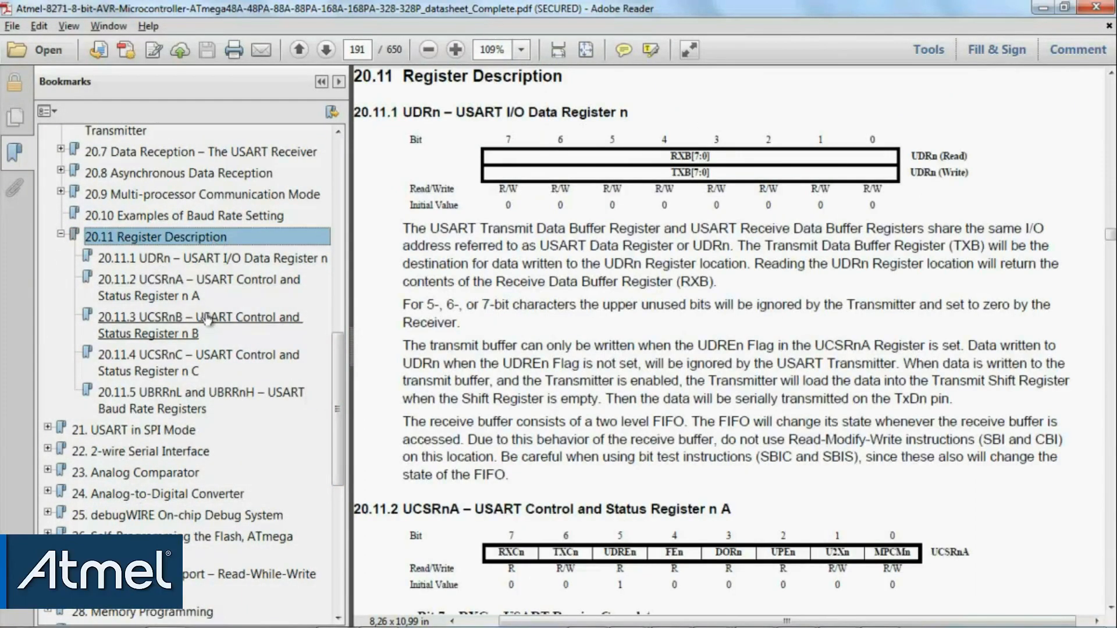
{"action": "left_click", "coordinate": [199, 324]}
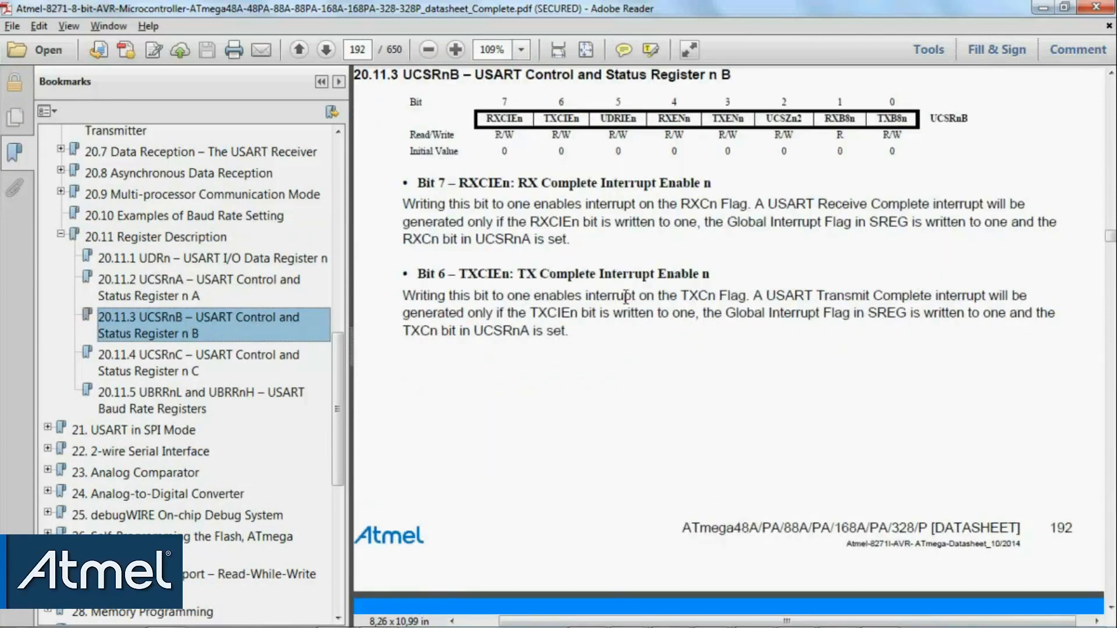
{"action": "mouse_move", "coordinate": [633, 328]}
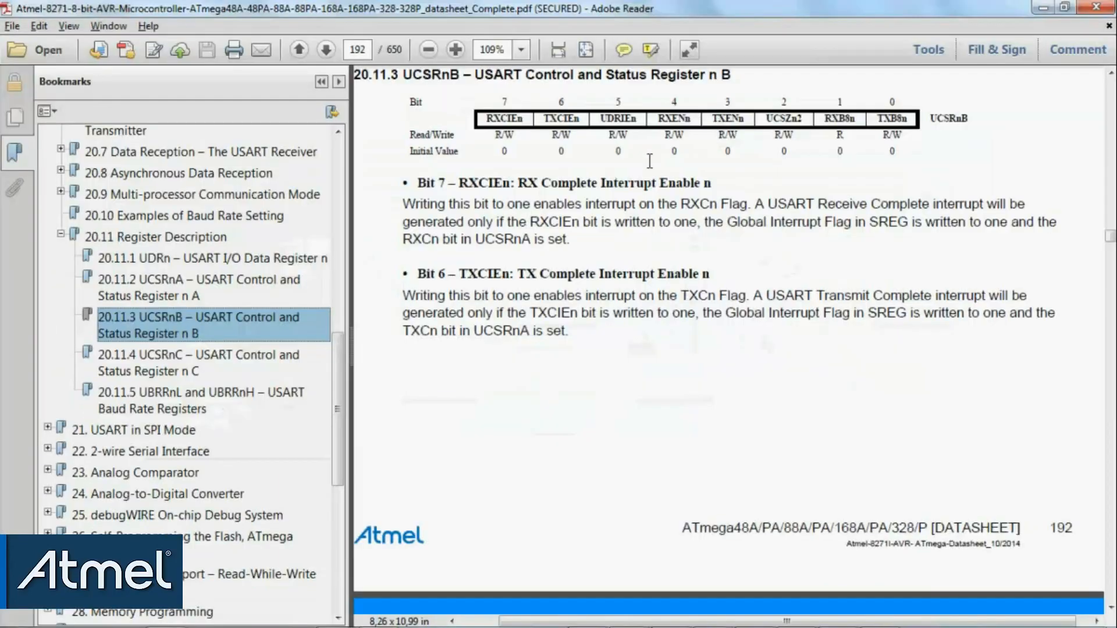
{"action": "left_click", "coordinate": [326, 49]}
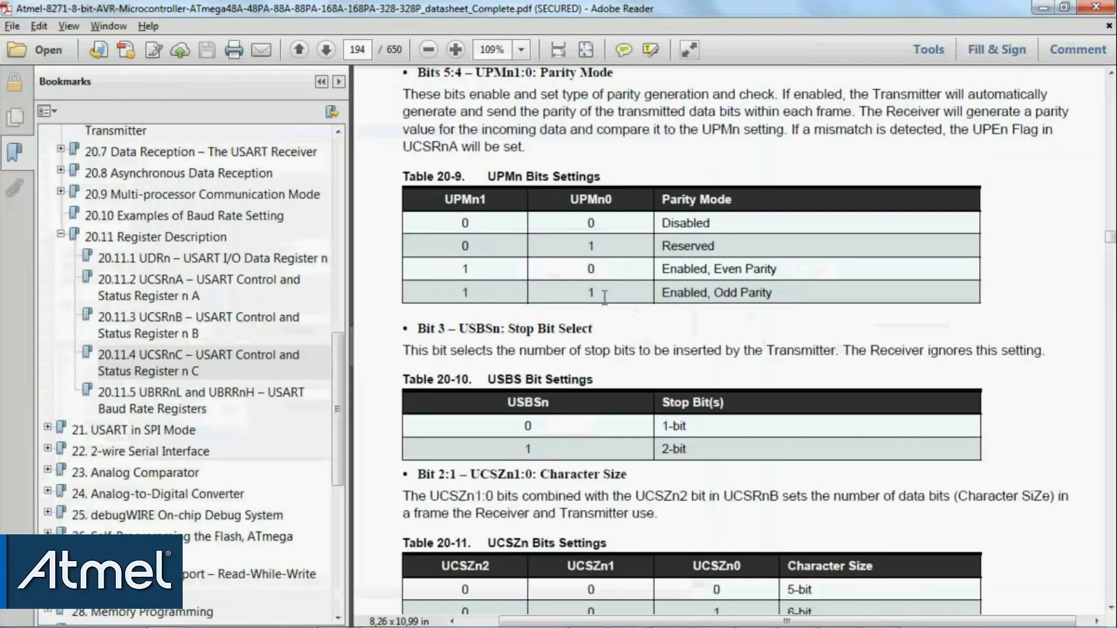
{"action": "scroll", "scroll_direction": "down", "scroll_amount": 3}
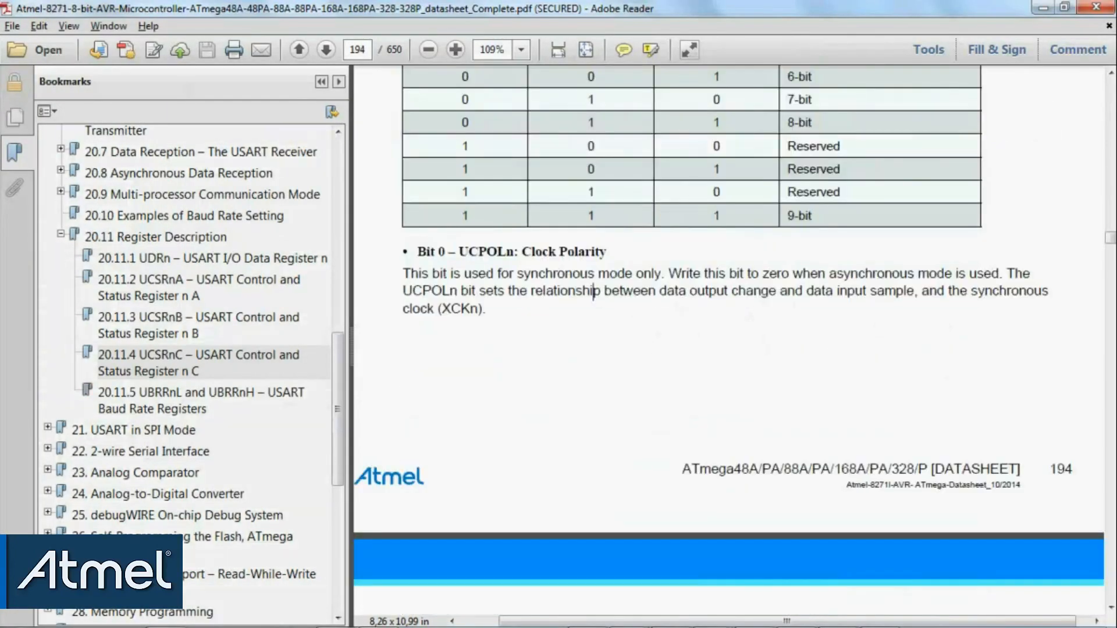
{"action": "scroll", "scroll_direction": "up", "scroll_amount": 3}
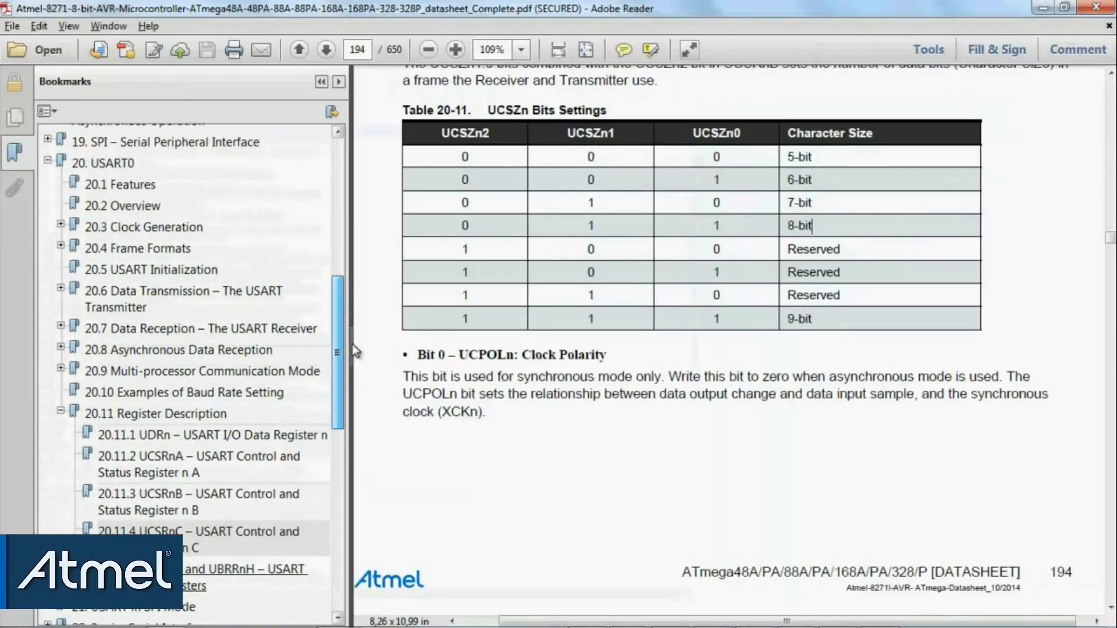
{"action": "mouse_move", "coordinate": [253, 337]}
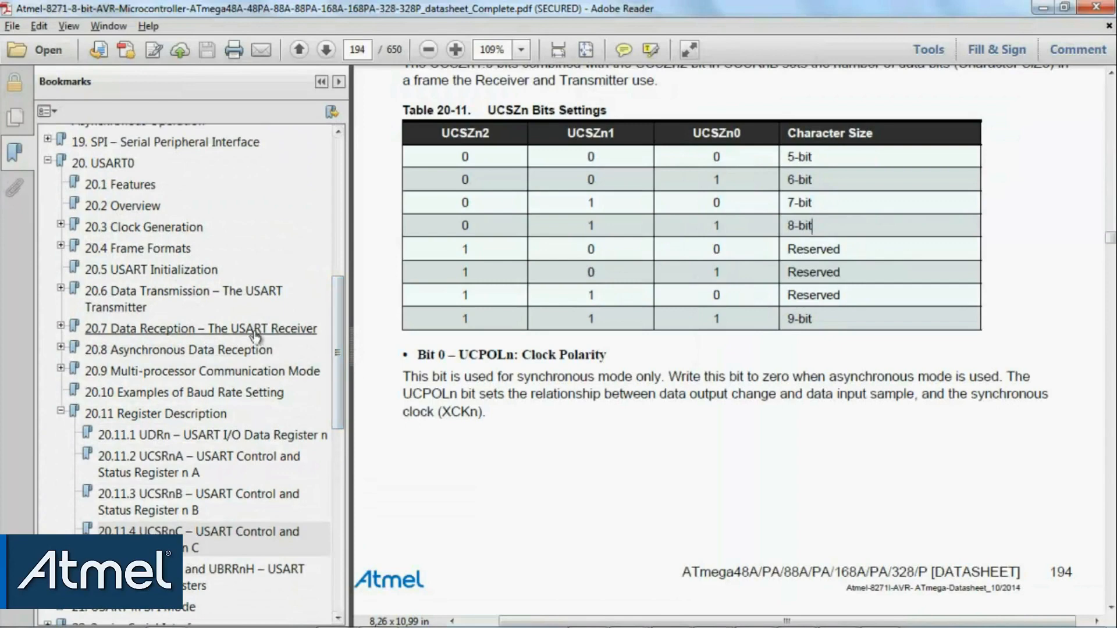
Bring up the USART_Receive C code example in the Data Reception section
{"action": "left_click", "coordinate": [200, 328]}
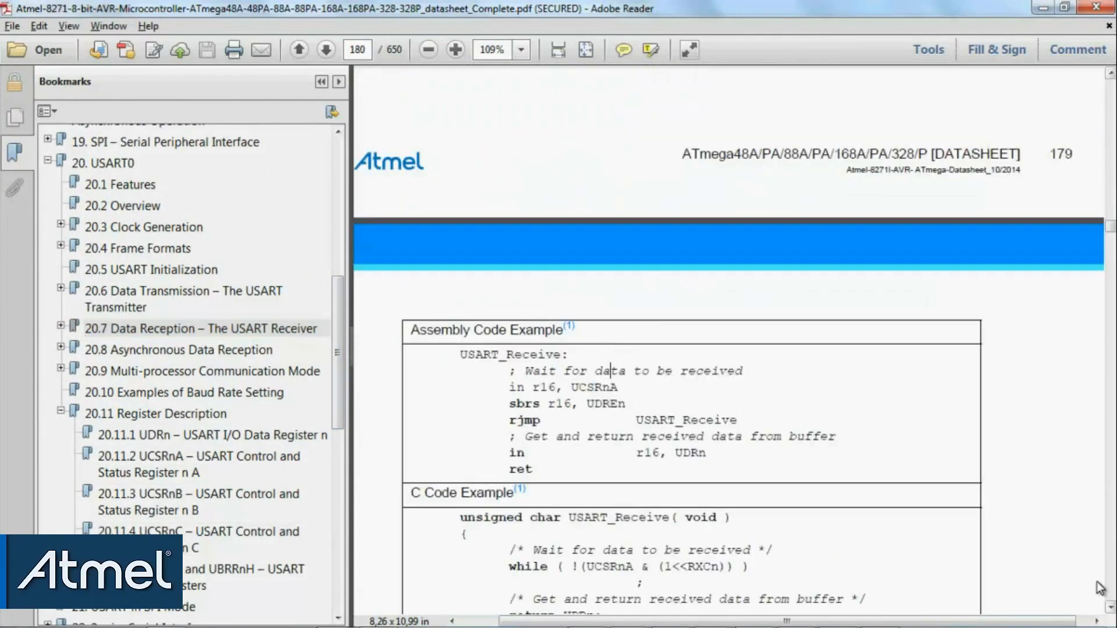
{"action": "scroll", "scroll_direction": "down", "scroll_amount": 3}
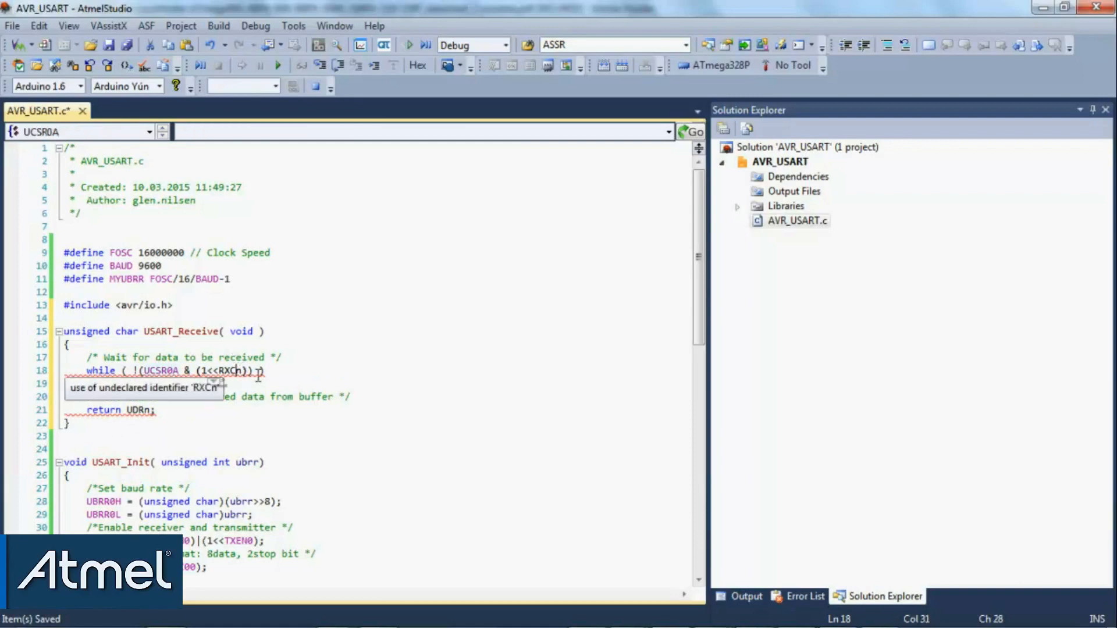
Replace RXCn with RXC0 and UDRn with UDR0 in USART_Receive
{"action": "type", "text": "0"}
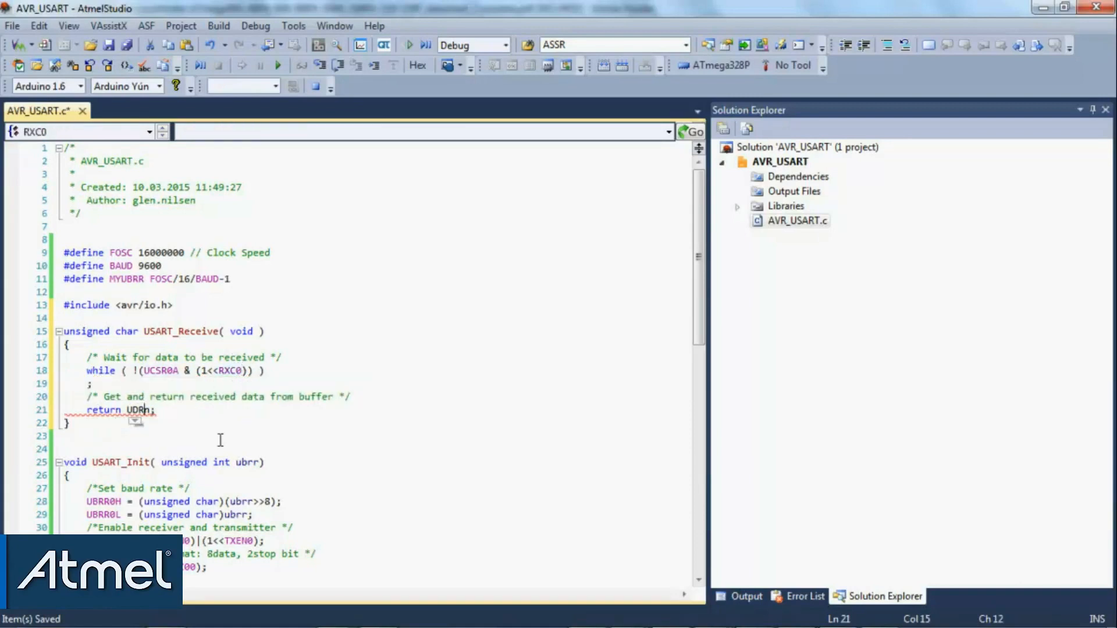
{"action": "type", "text": "0"}
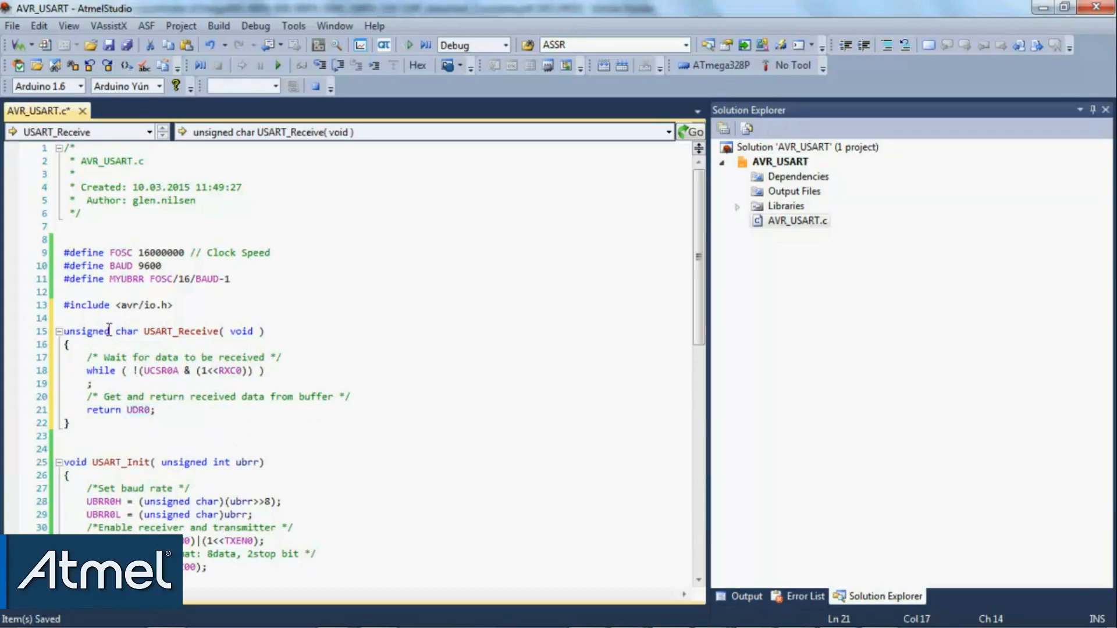
{"action": "key", "text": "alt+tab"}
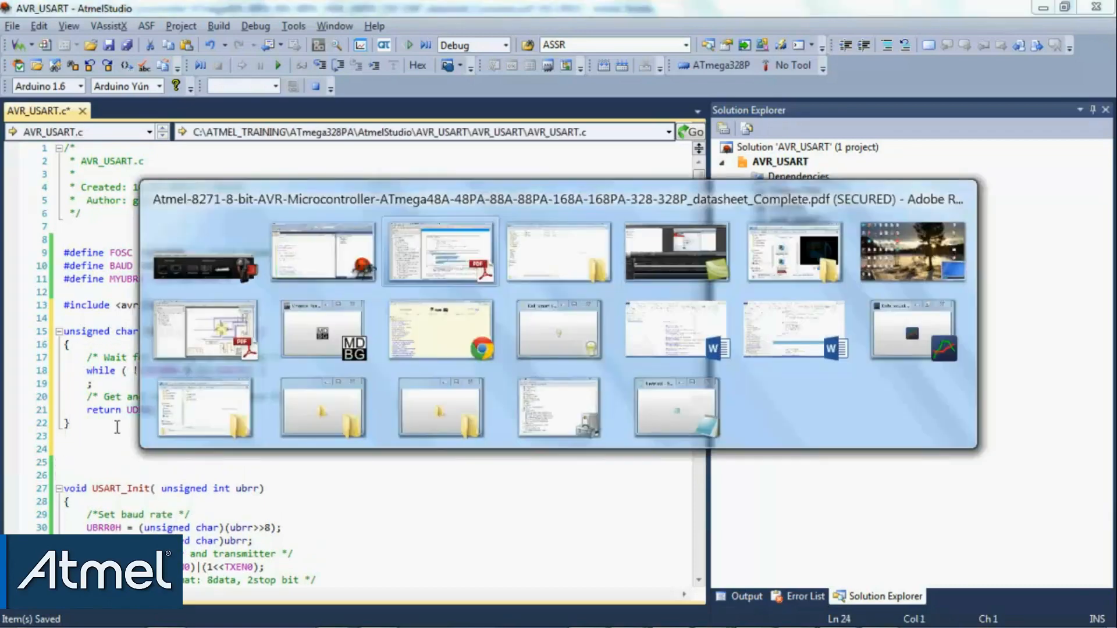
Return to the datasheet's Data Transmission section and select the USART_Transmit C code
{"action": "left_click", "coordinate": [440, 252]}
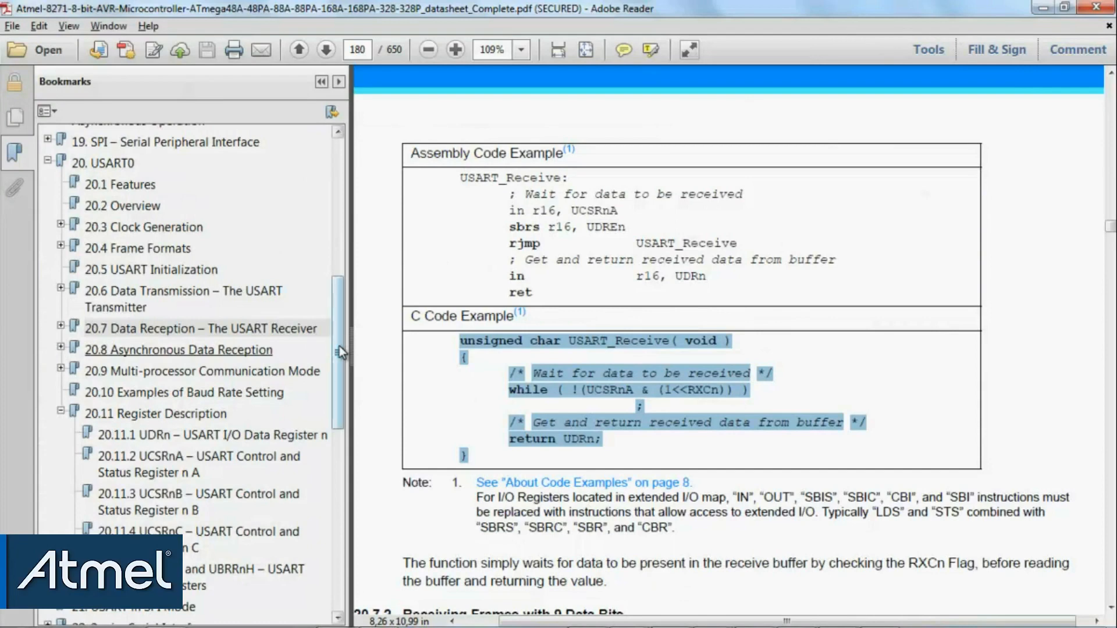
{"action": "mouse_move", "coordinate": [254, 317]}
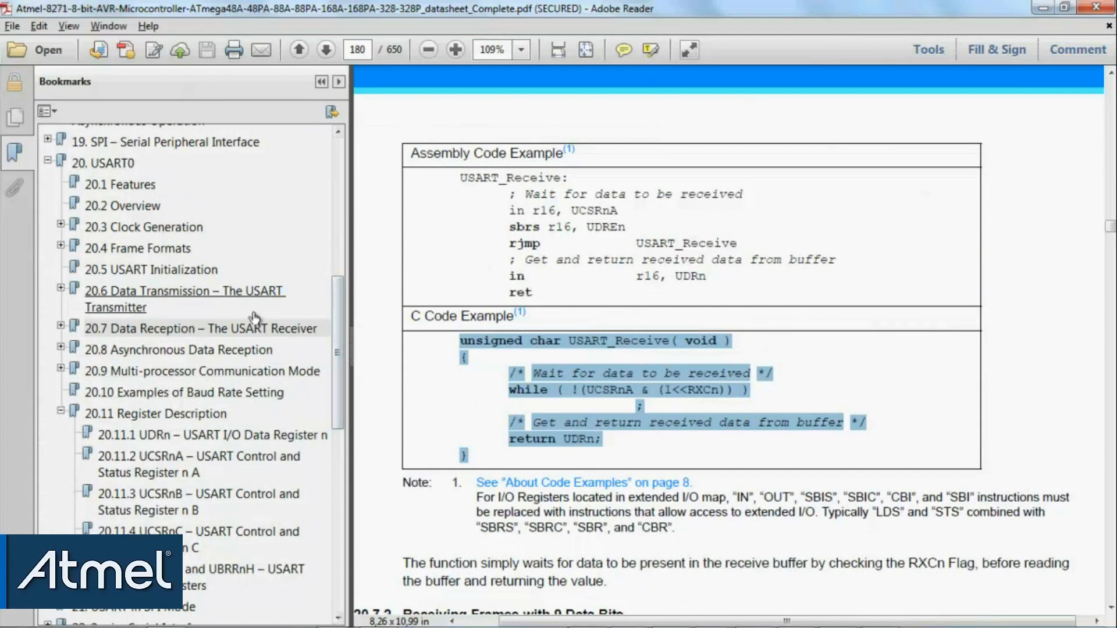
{"action": "left_click", "coordinate": [184, 299]}
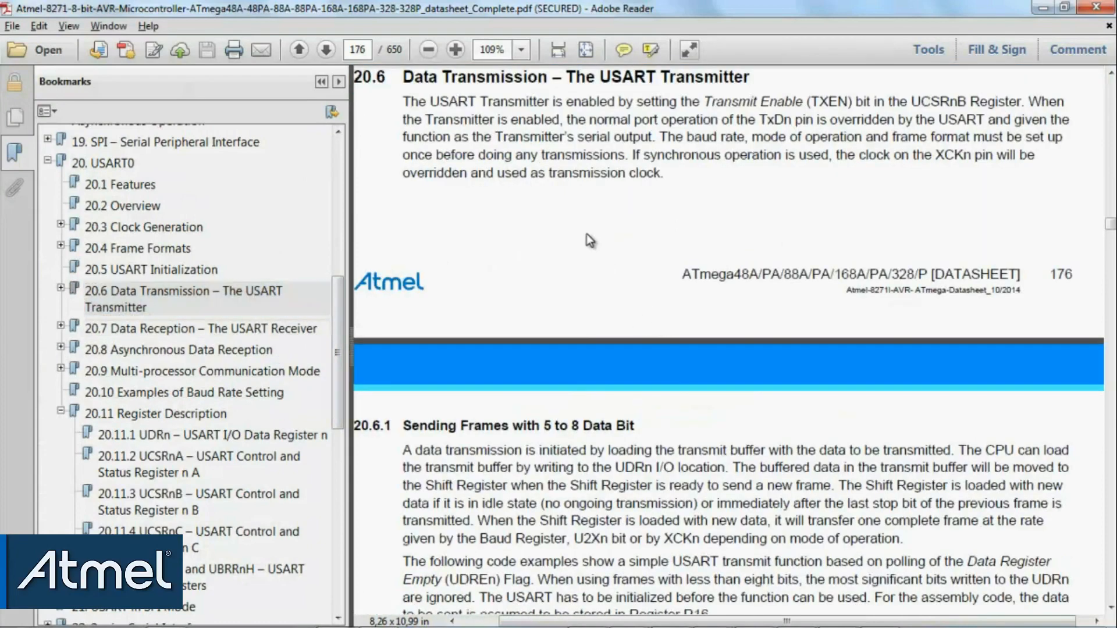
{"action": "scroll", "scroll_direction": "down", "scroll_amount": 3}
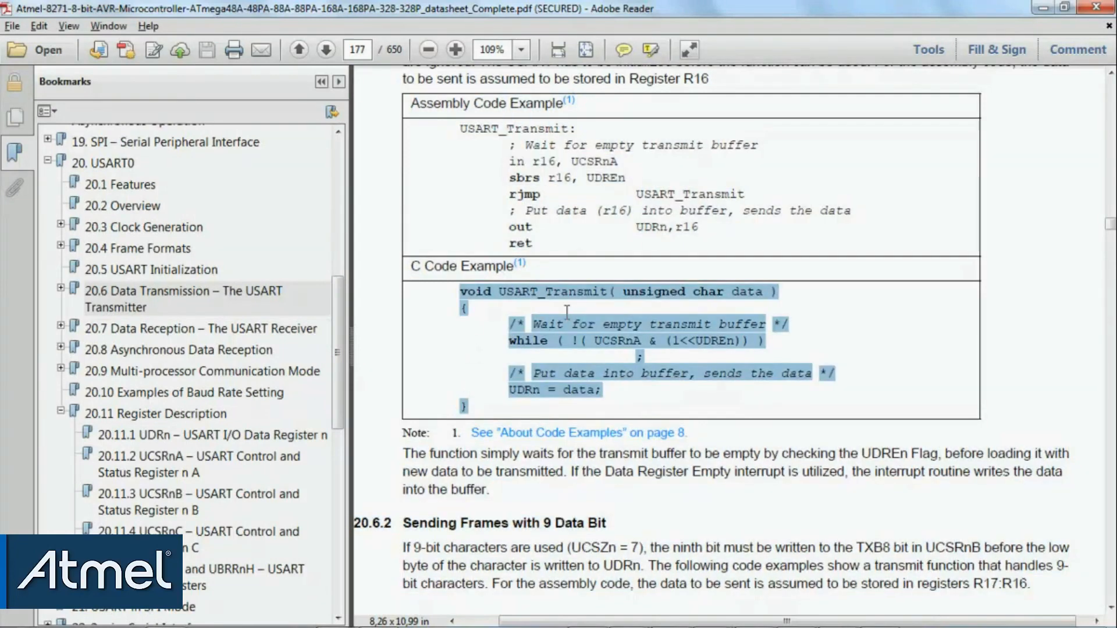
{"action": "mouse_move", "coordinate": [598, 342]}
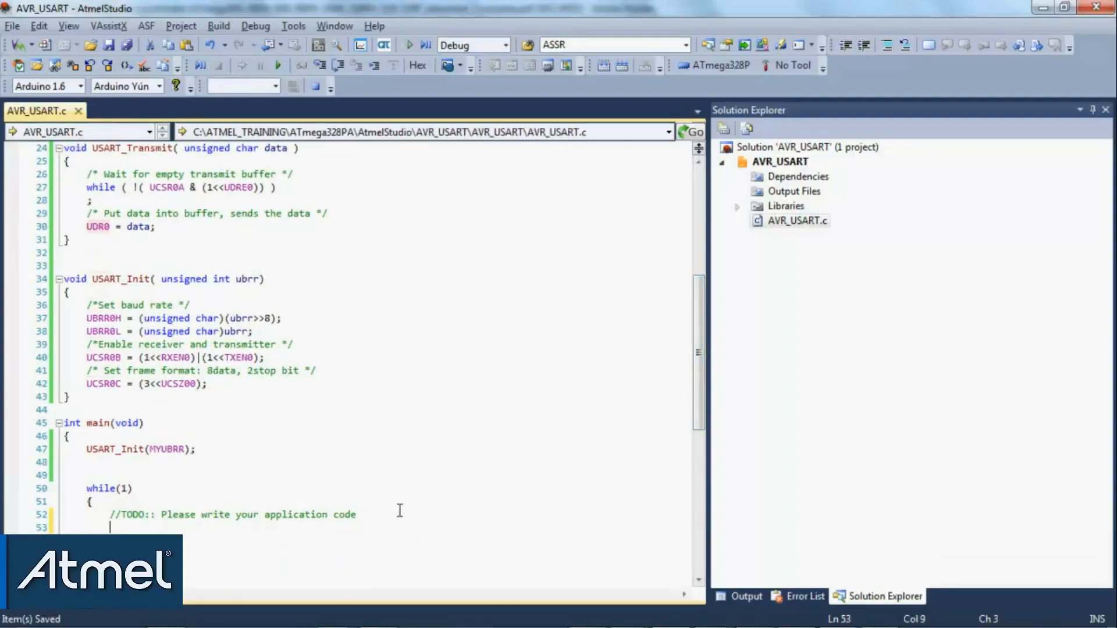
Write USART_Transmit(USART_Receive()); inside main's while(1) loop to echo received bytes
{"action": "type", "text": "USART_Transmit("}
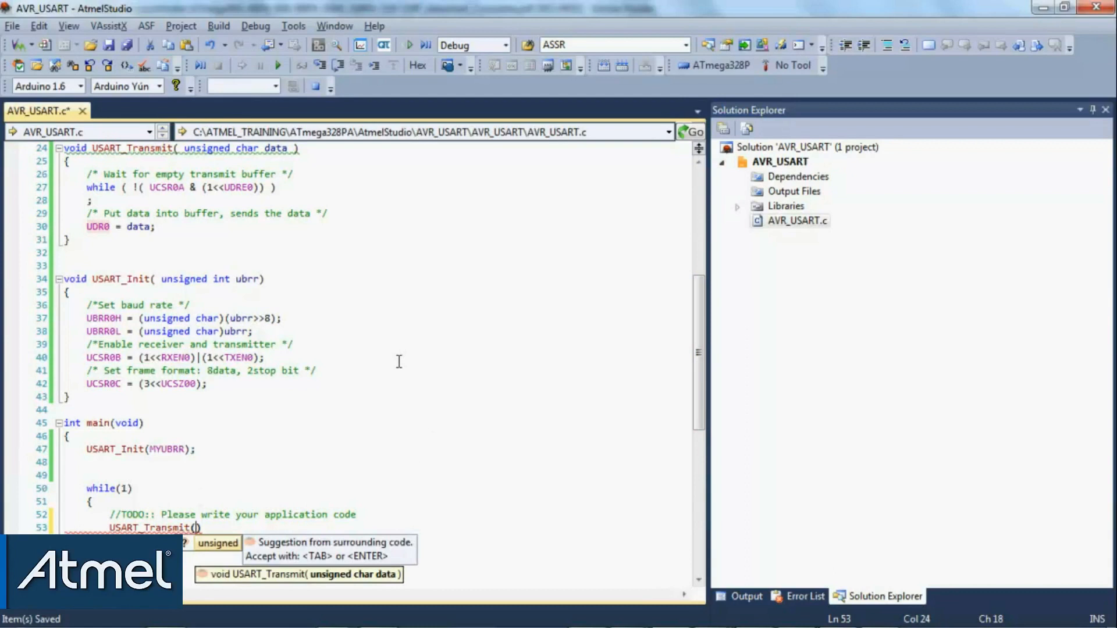
{"action": "type", "text": "USART_Receive()"}
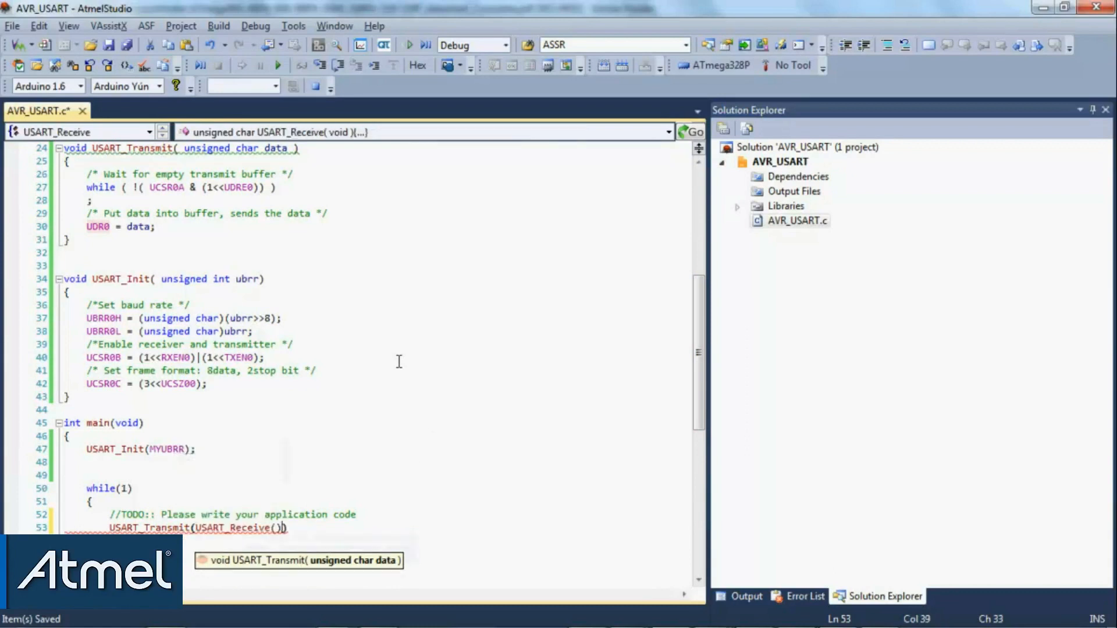
{"action": "type", "text": ");"}
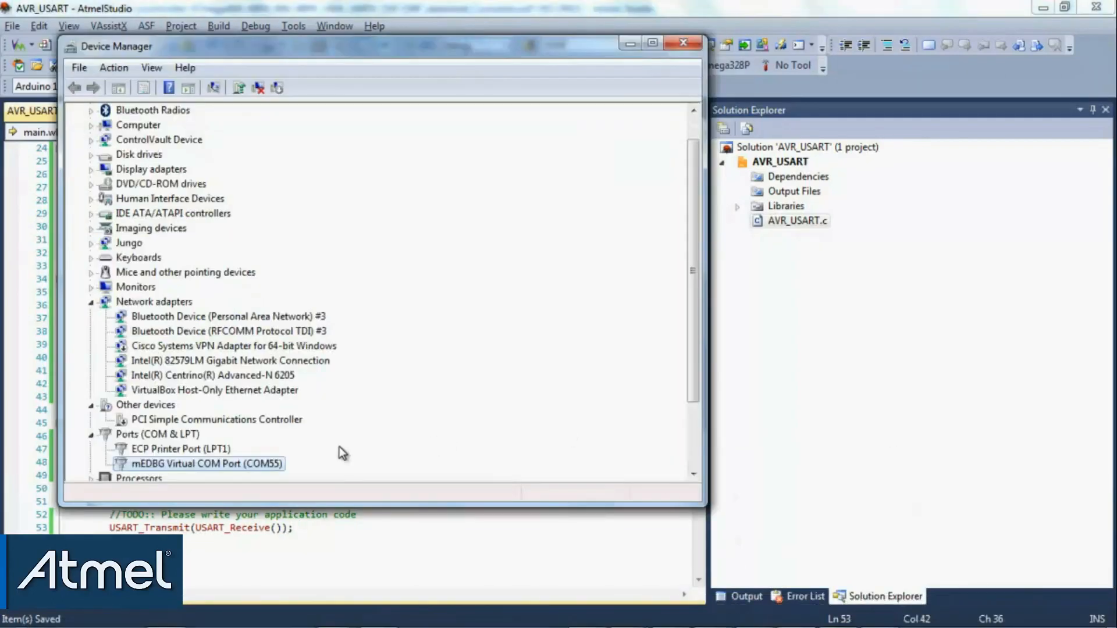
{"action": "mouse_move", "coordinate": [522, 446]}
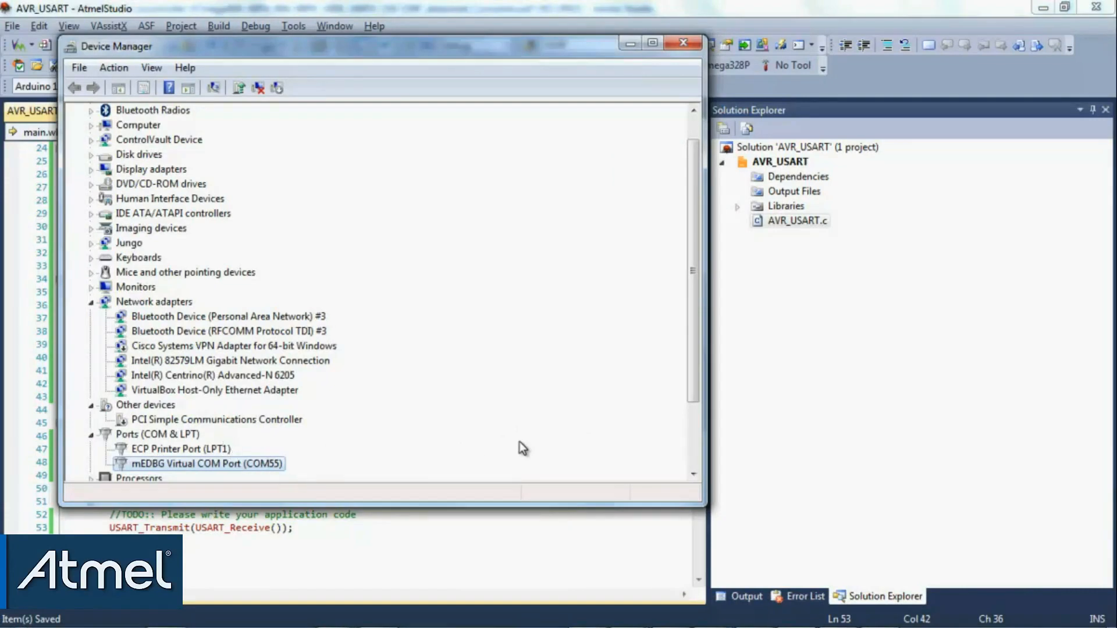
Check in Device Manager that the mEDBG Virtual COM Port is COM55
{"action": "left_click", "coordinate": [682, 43]}
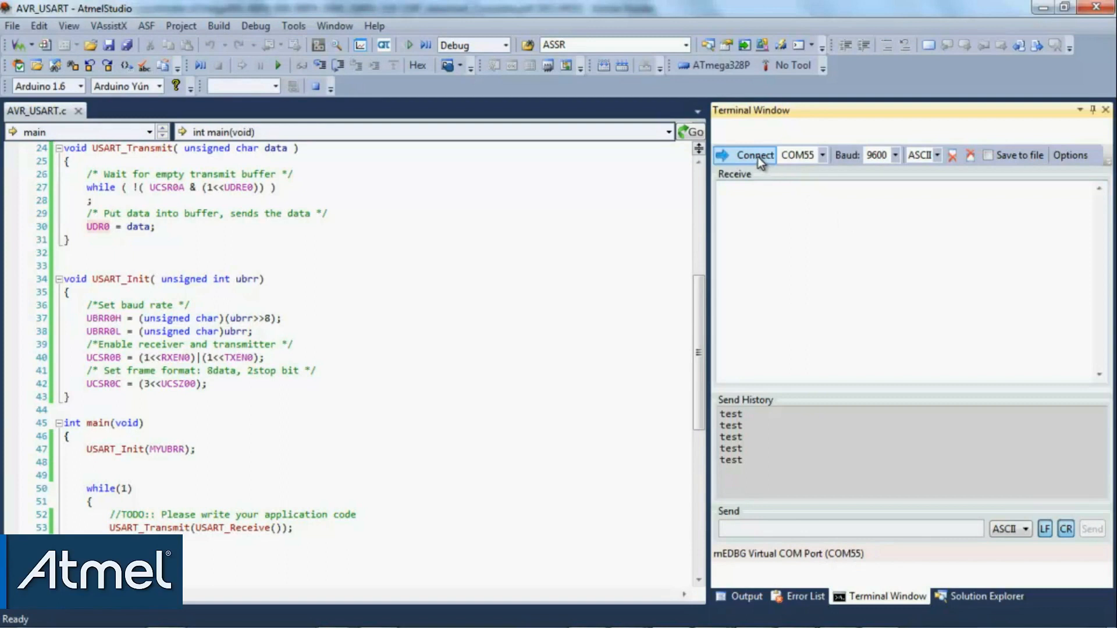
Connect the Terminal Window to COM55 at 9600 baud
{"action": "left_click", "coordinate": [752, 155]}
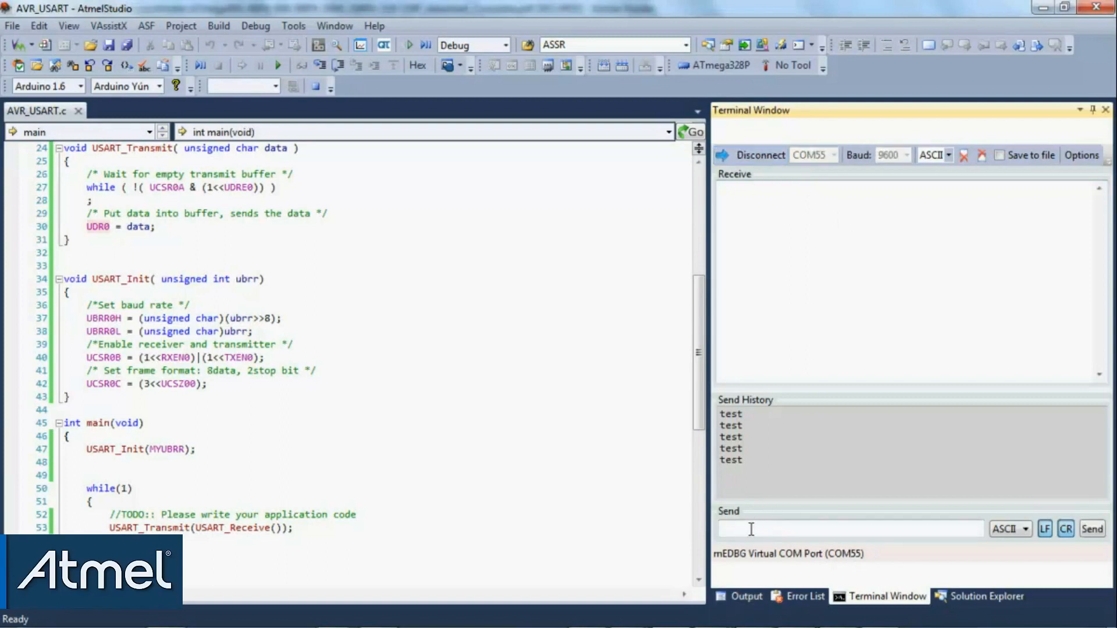